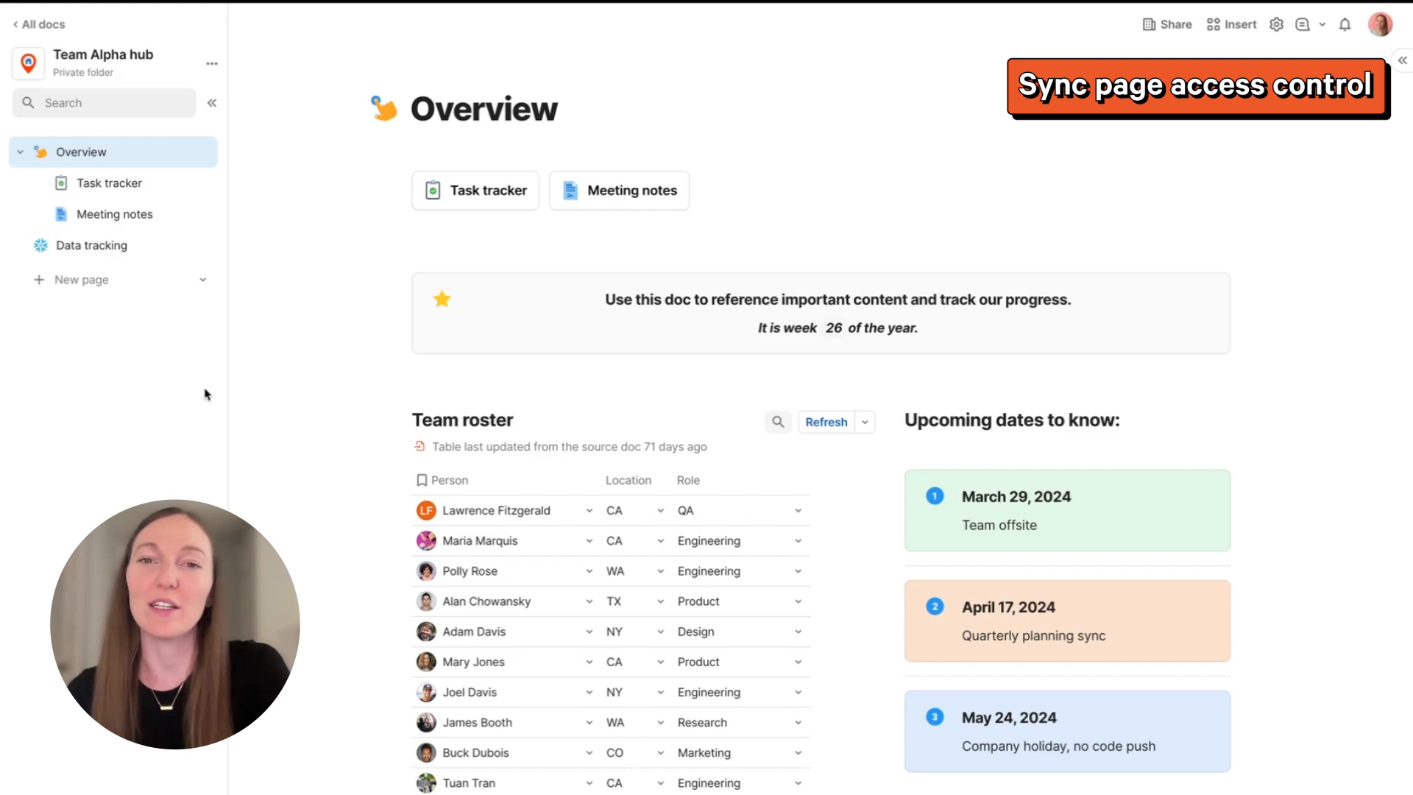
Create a new sync page pulling Customer 1 from the Customer examples doc.
click(202, 279)
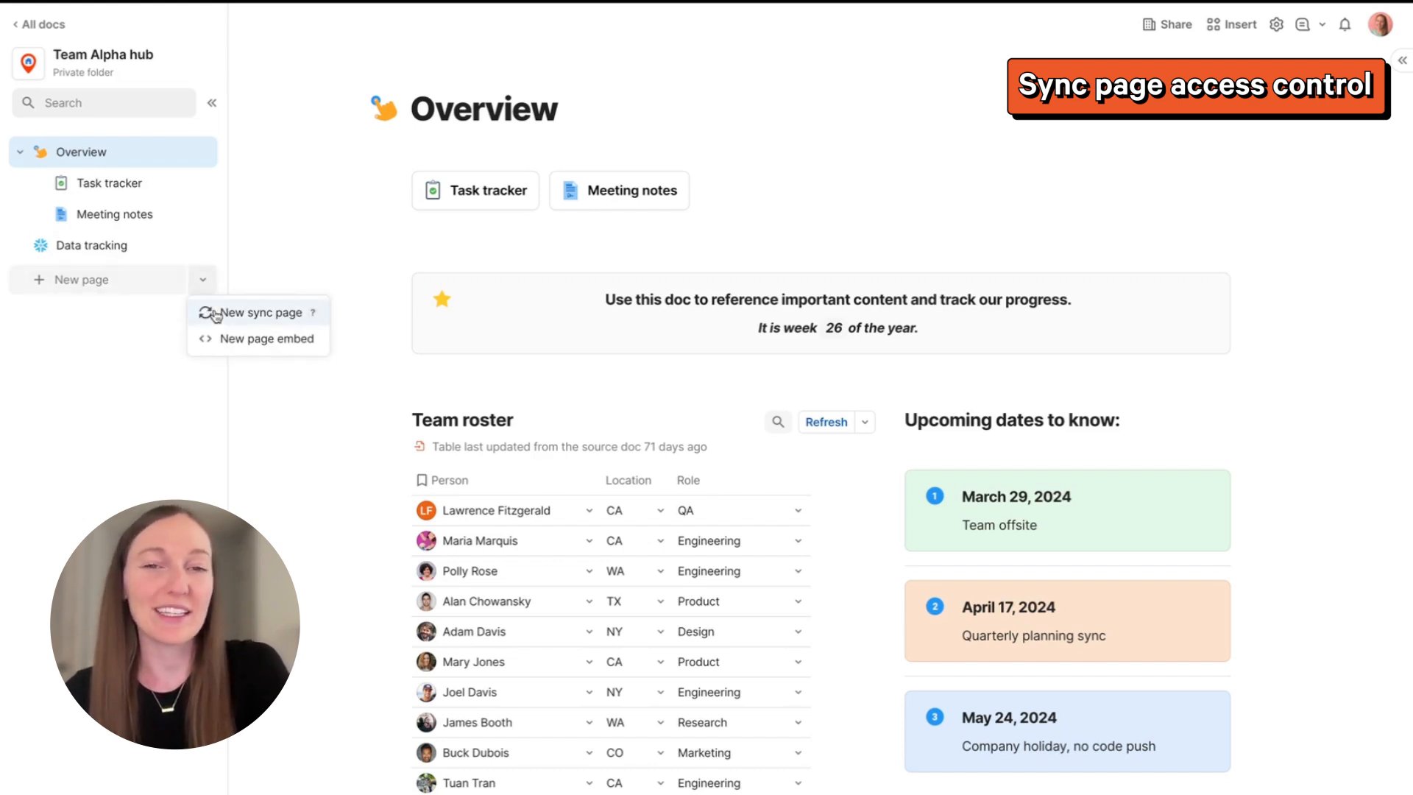
click(261, 312)
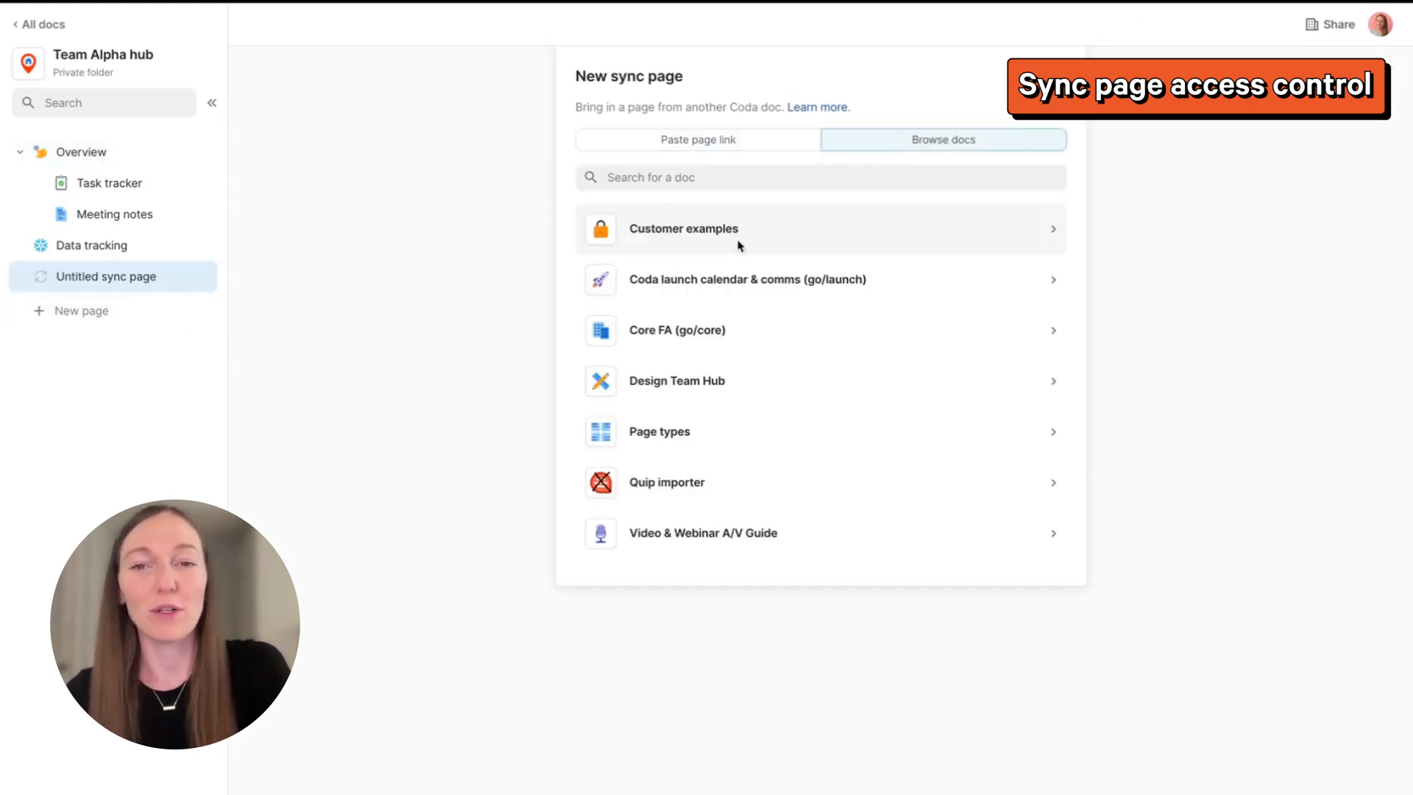
click(683, 228)
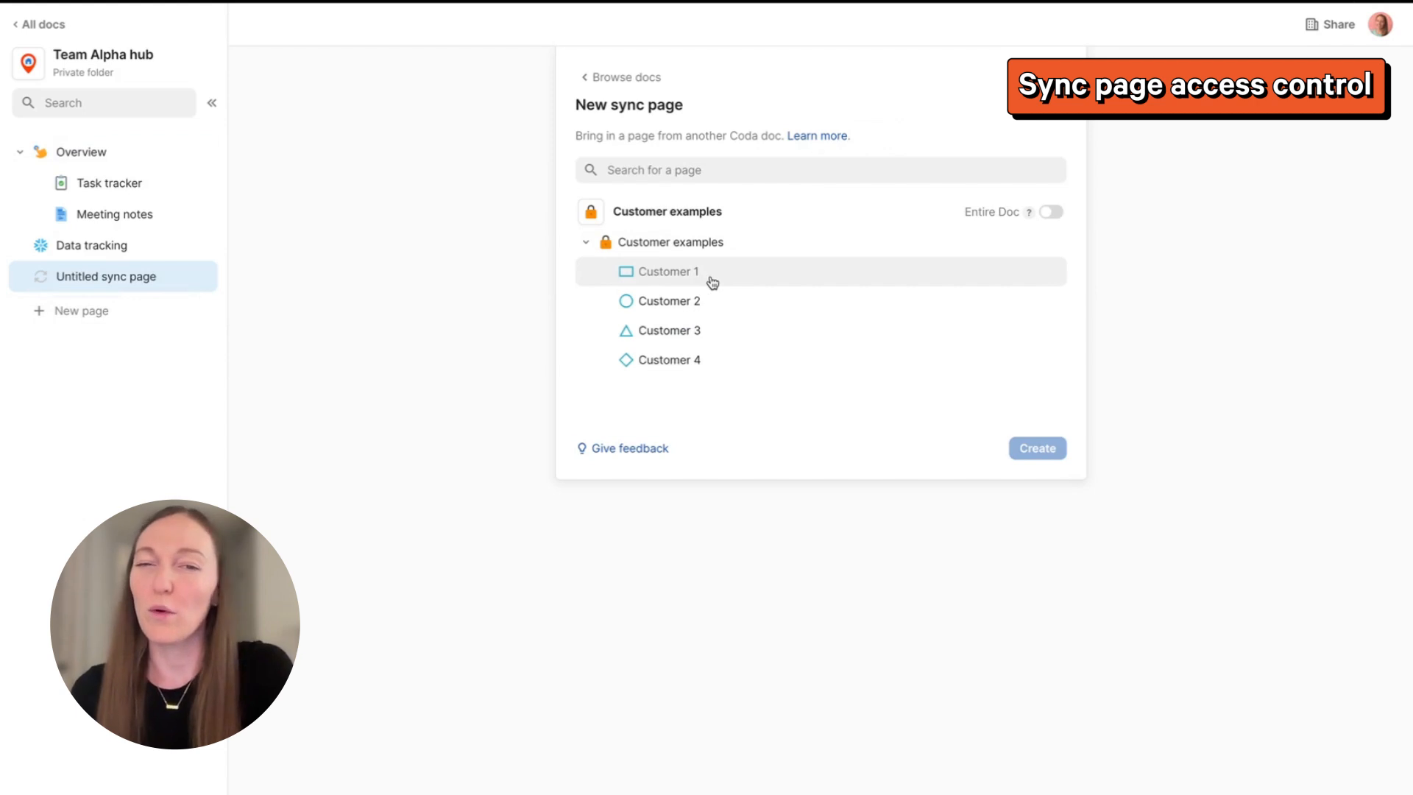
click(1036, 448)
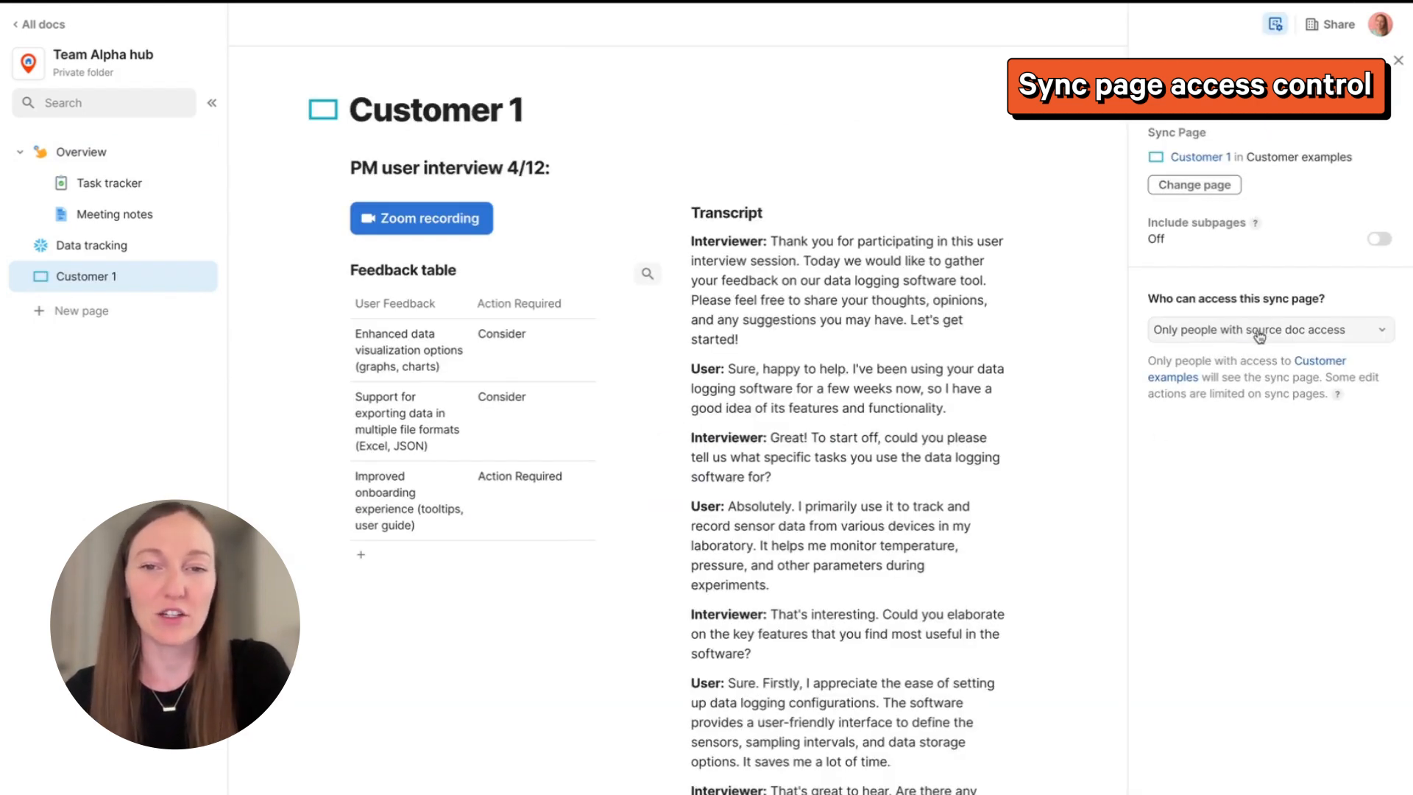
Grant everyone in the doc read-only access to the Customer 1 sync page.
click(1270, 328)
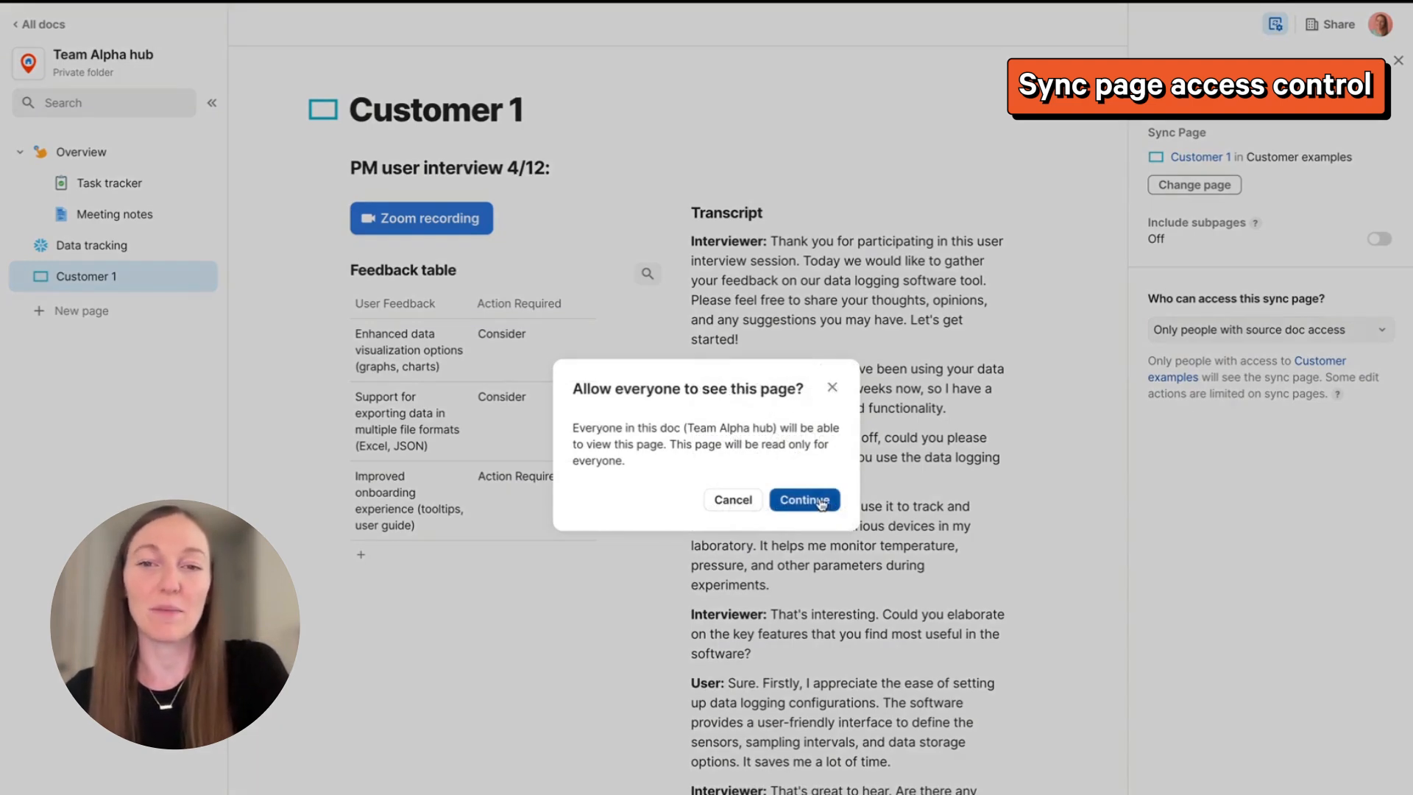
click(804, 499)
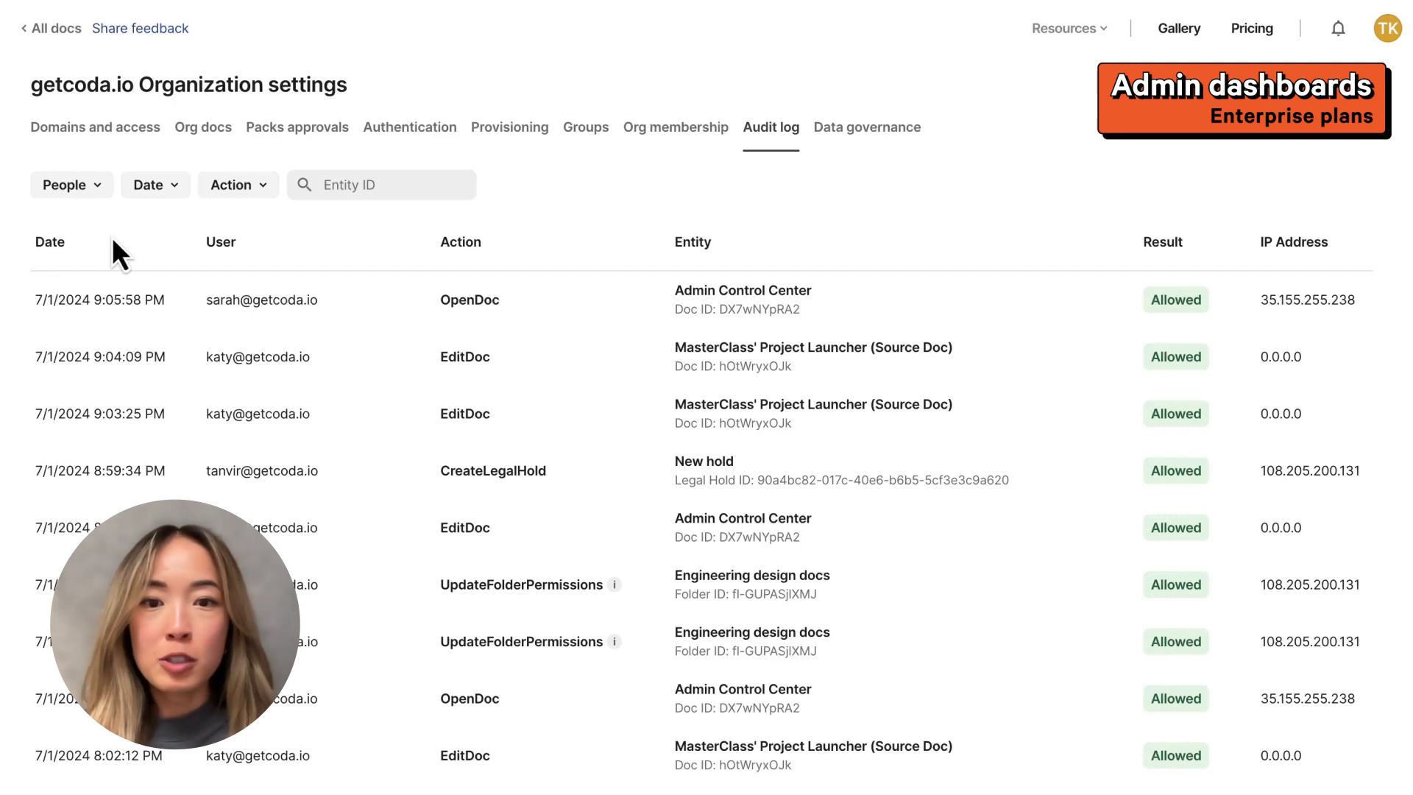
Filter the audit log to one person's activity and set the date range.
click(65, 186)
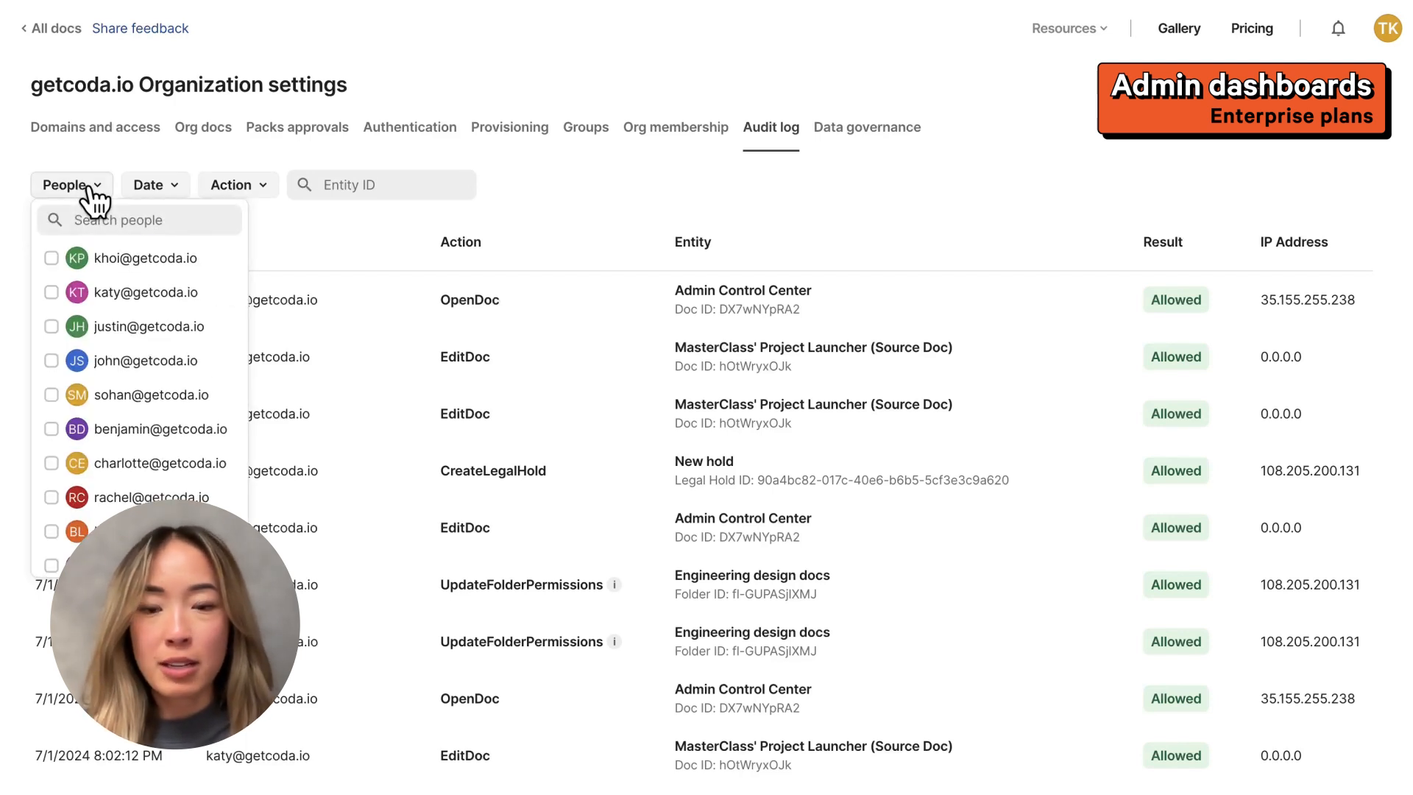
click(51, 258)
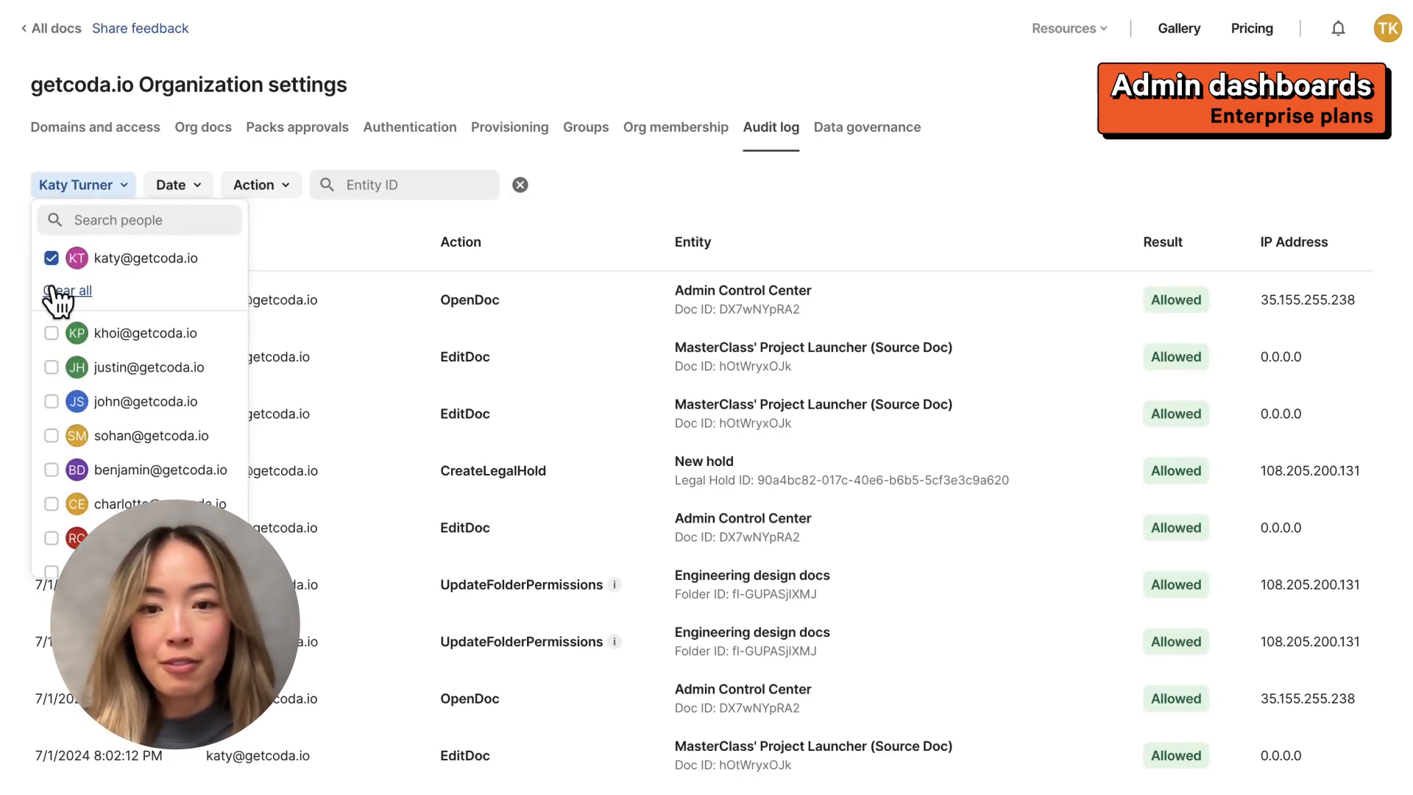
click(171, 184)
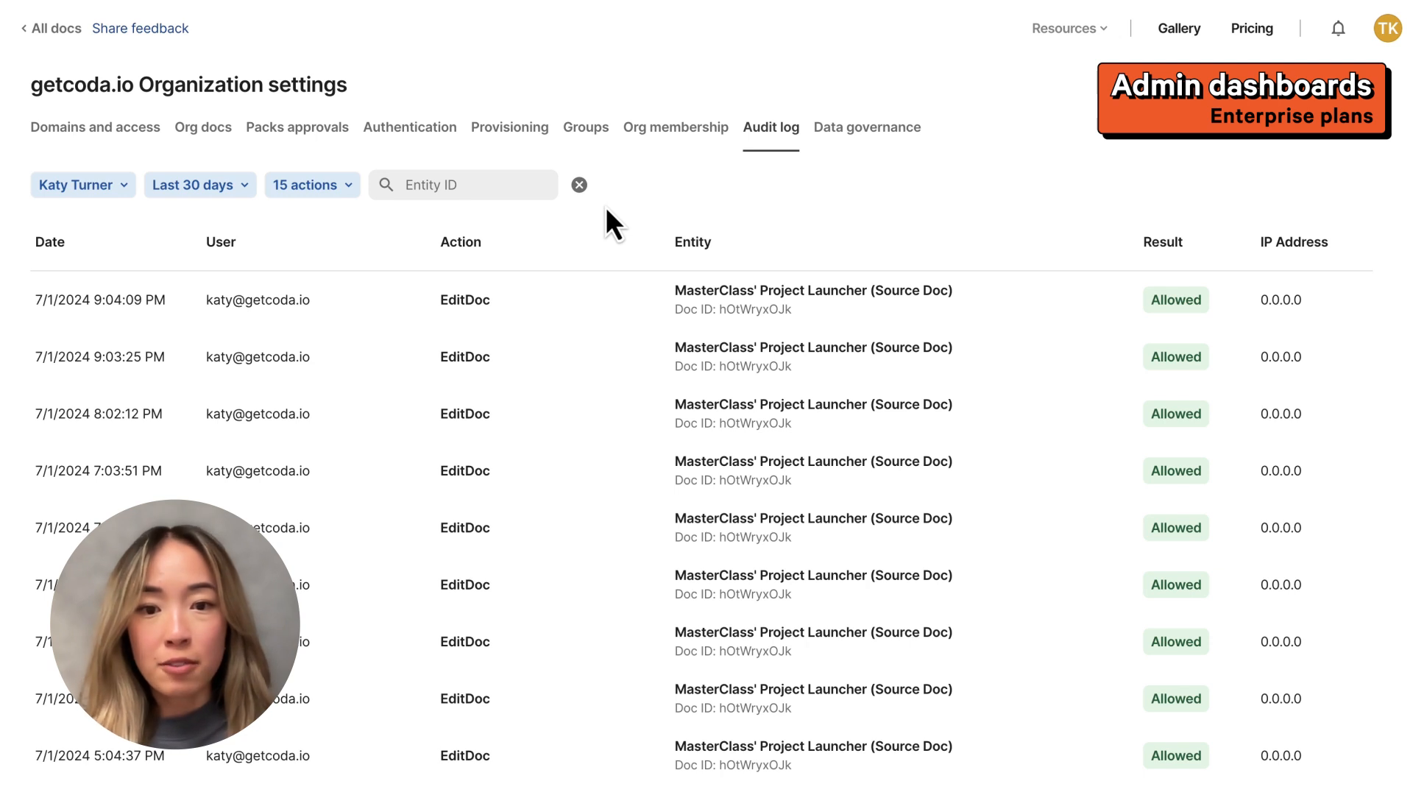
Sort the Org docs list by Created on and peek at the newest doc's actions menu.
click(203, 127)
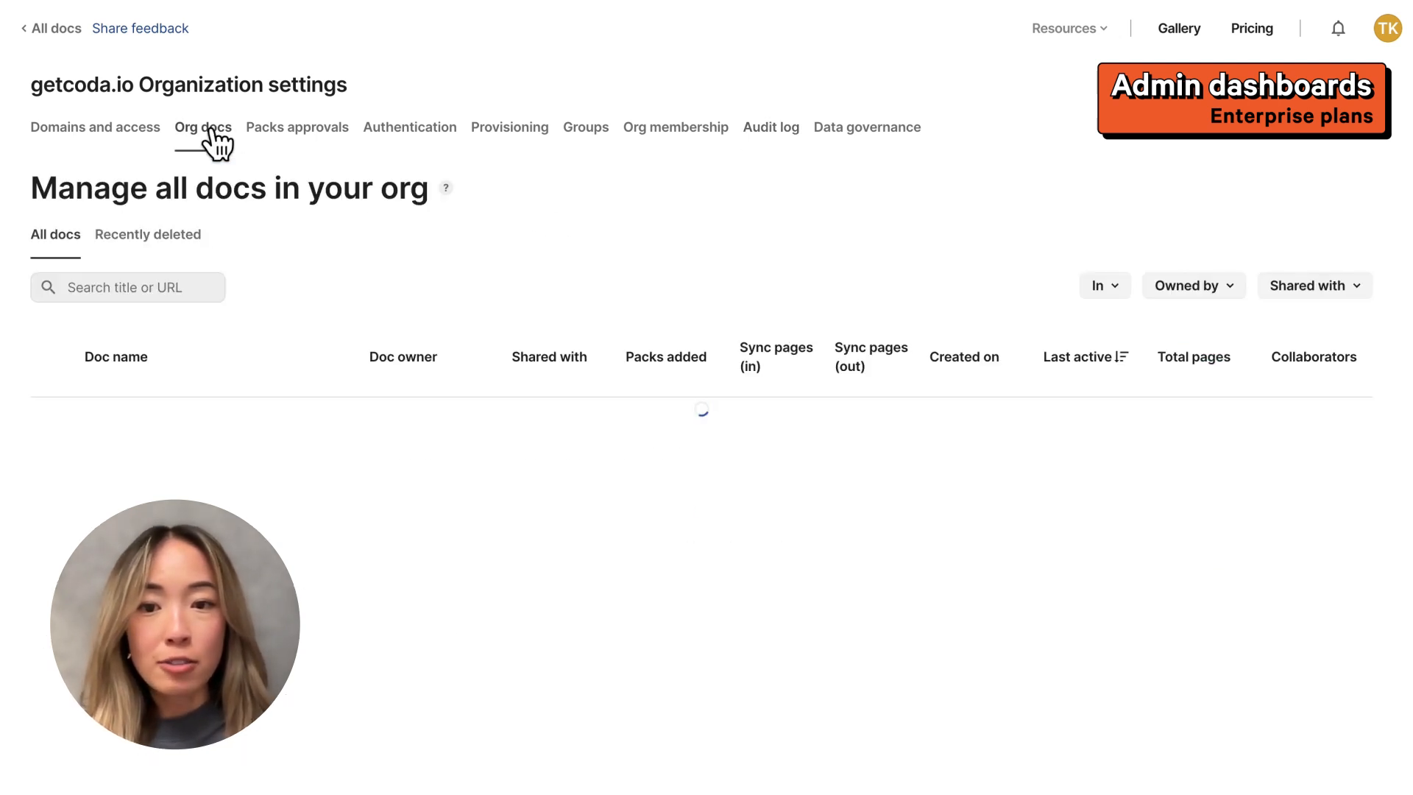
click(203, 127)
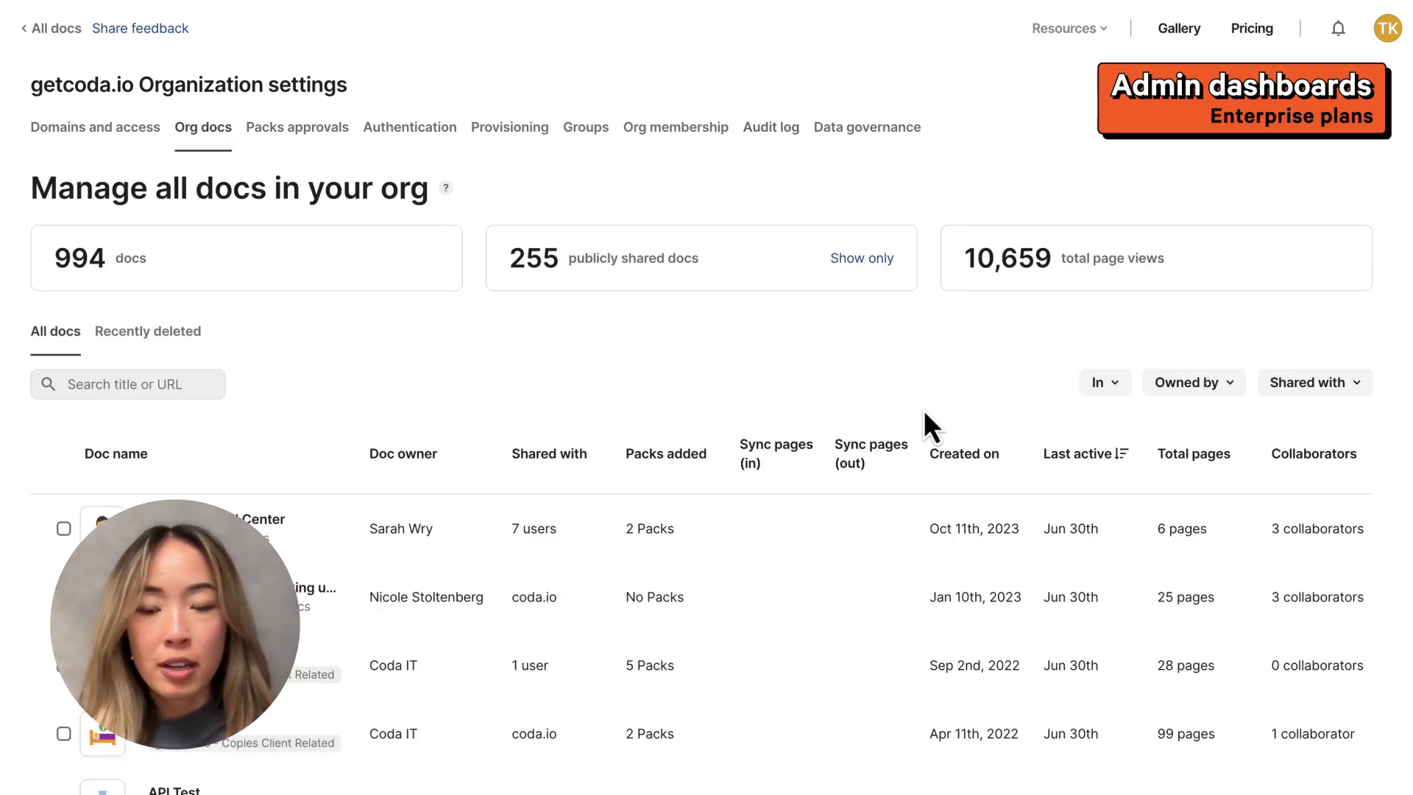
click(1003, 453)
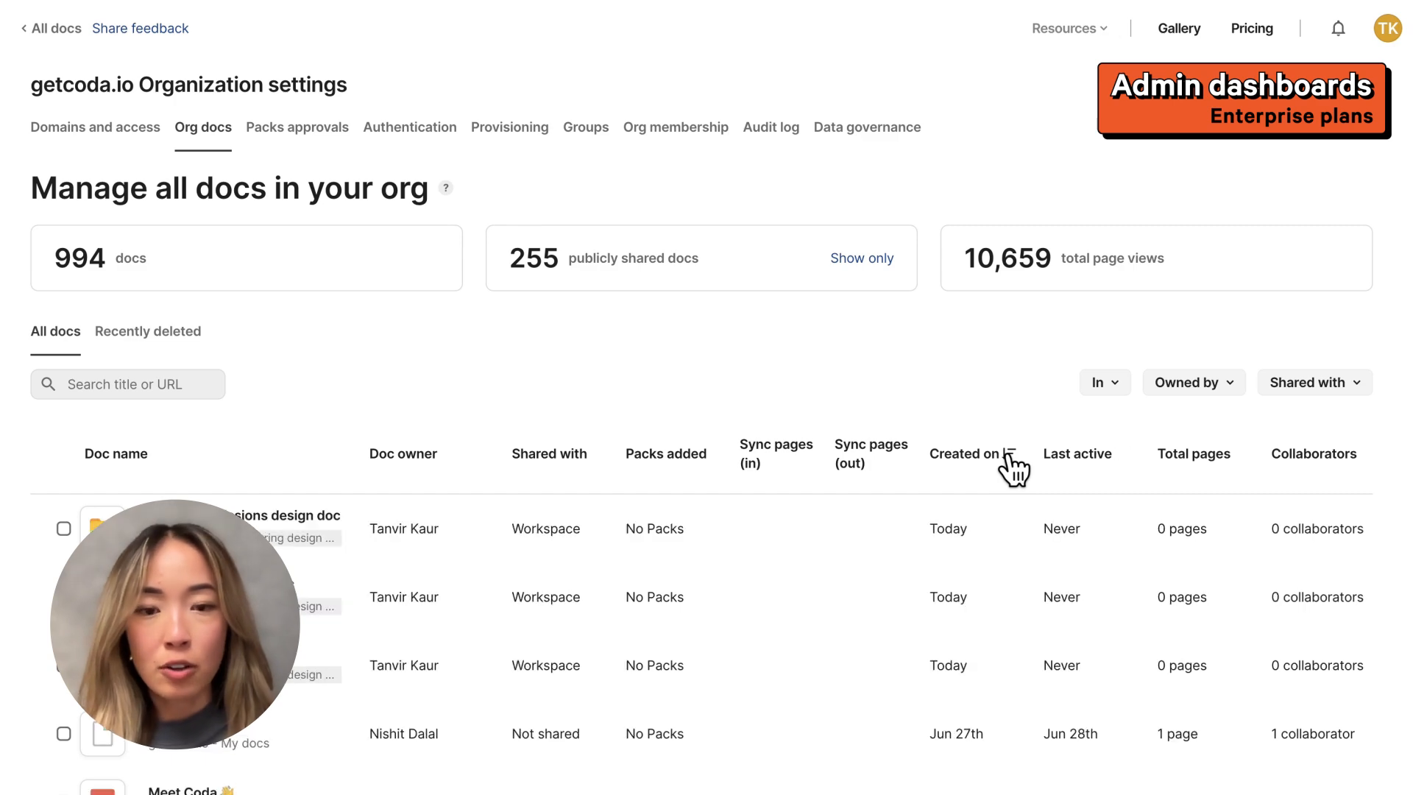
scroll(down, 3)
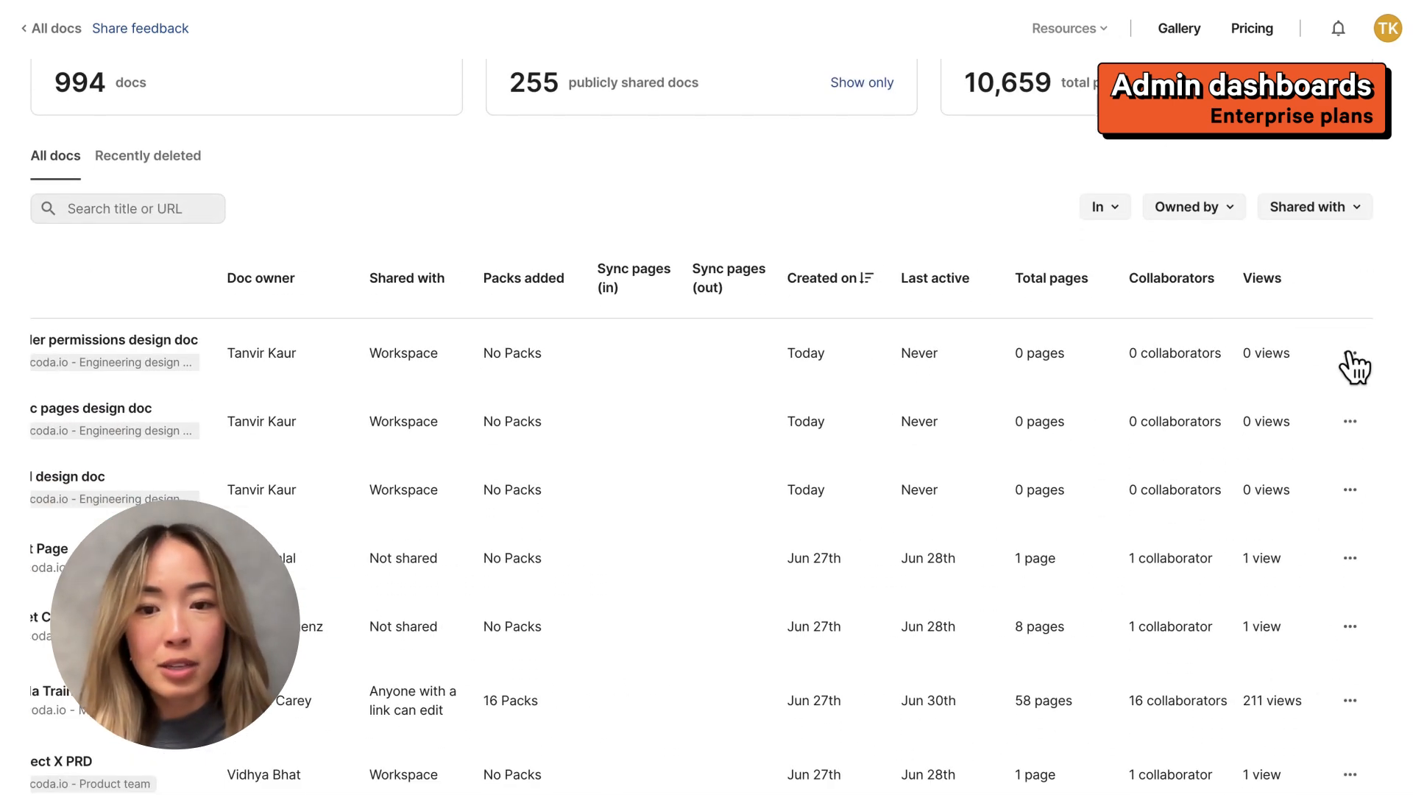
click(1350, 352)
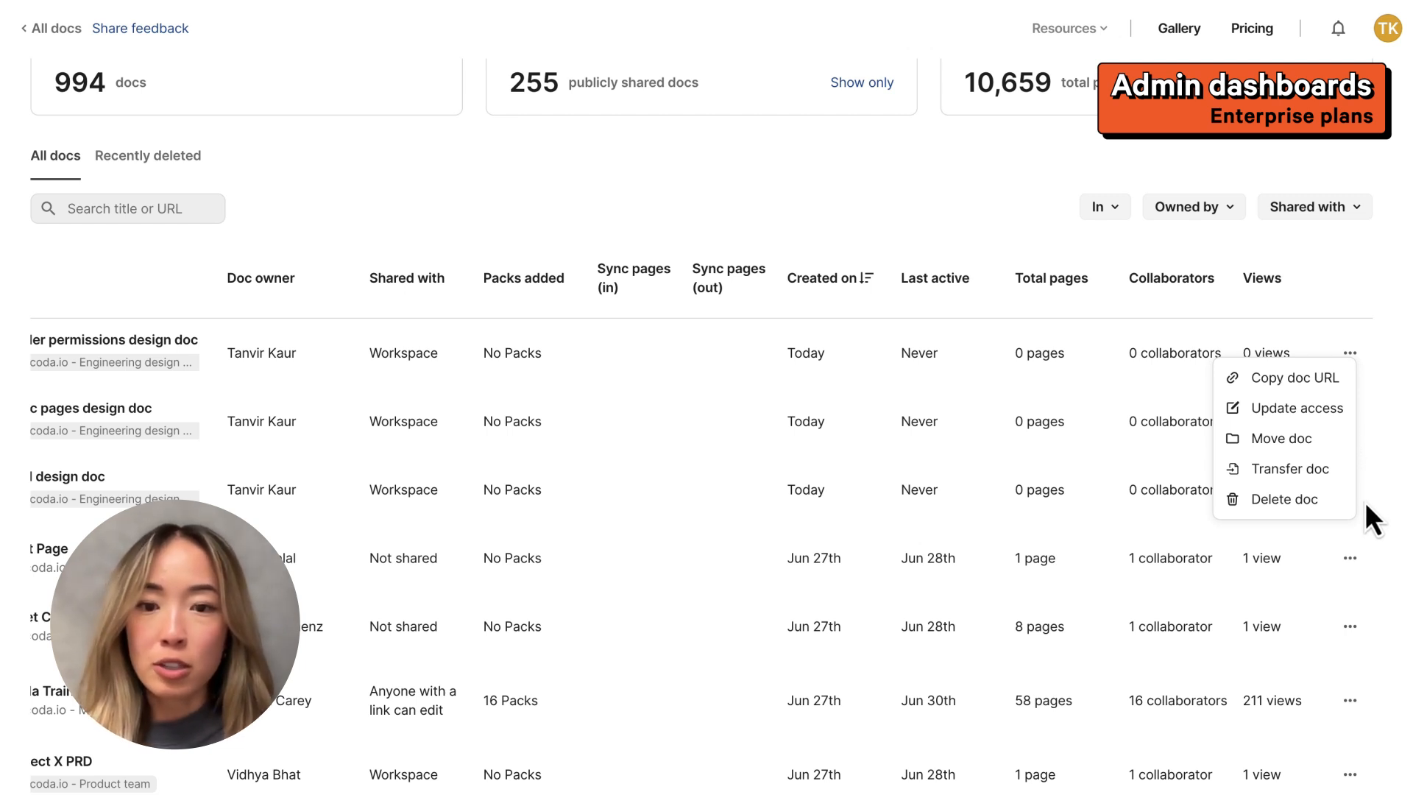
click(636, 315)
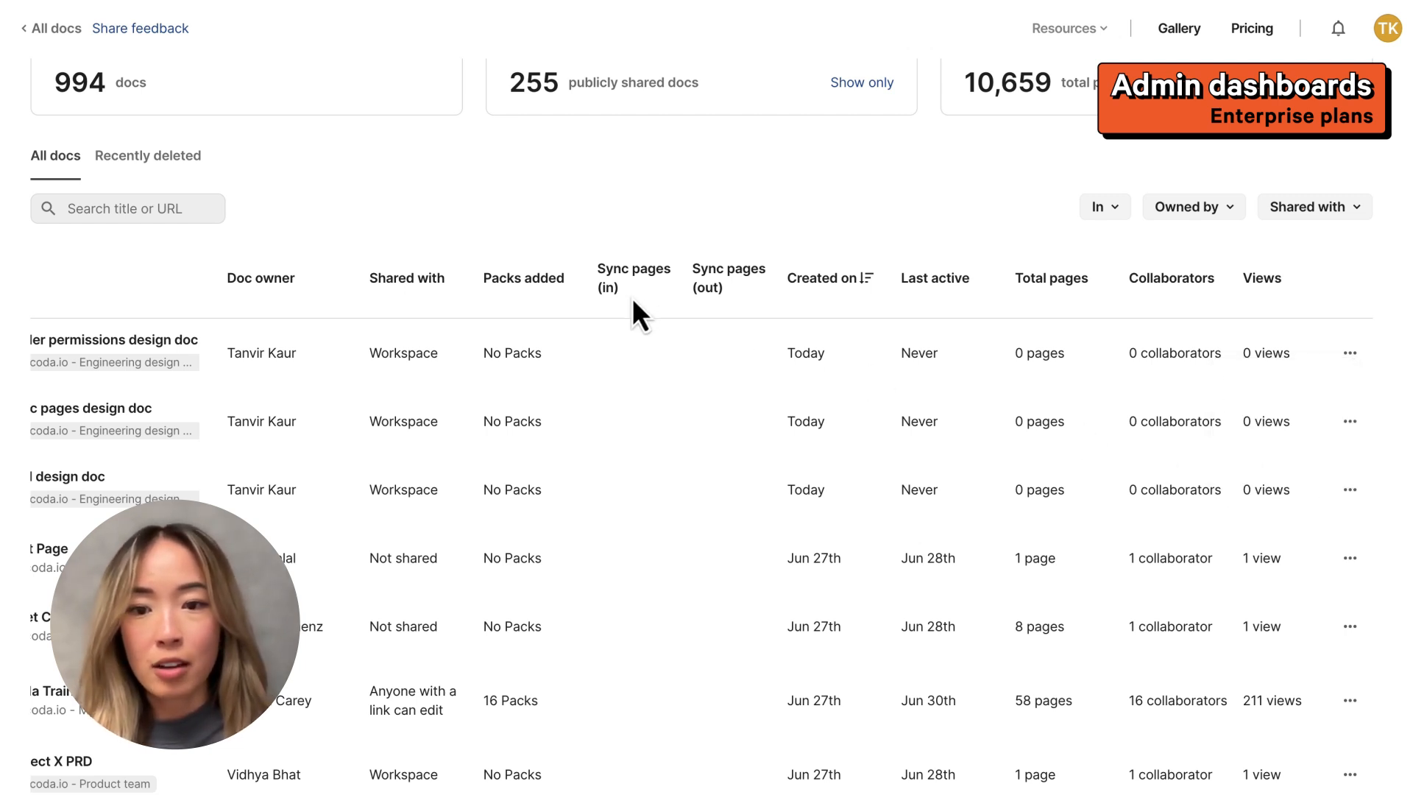
mouse_move(633, 289)
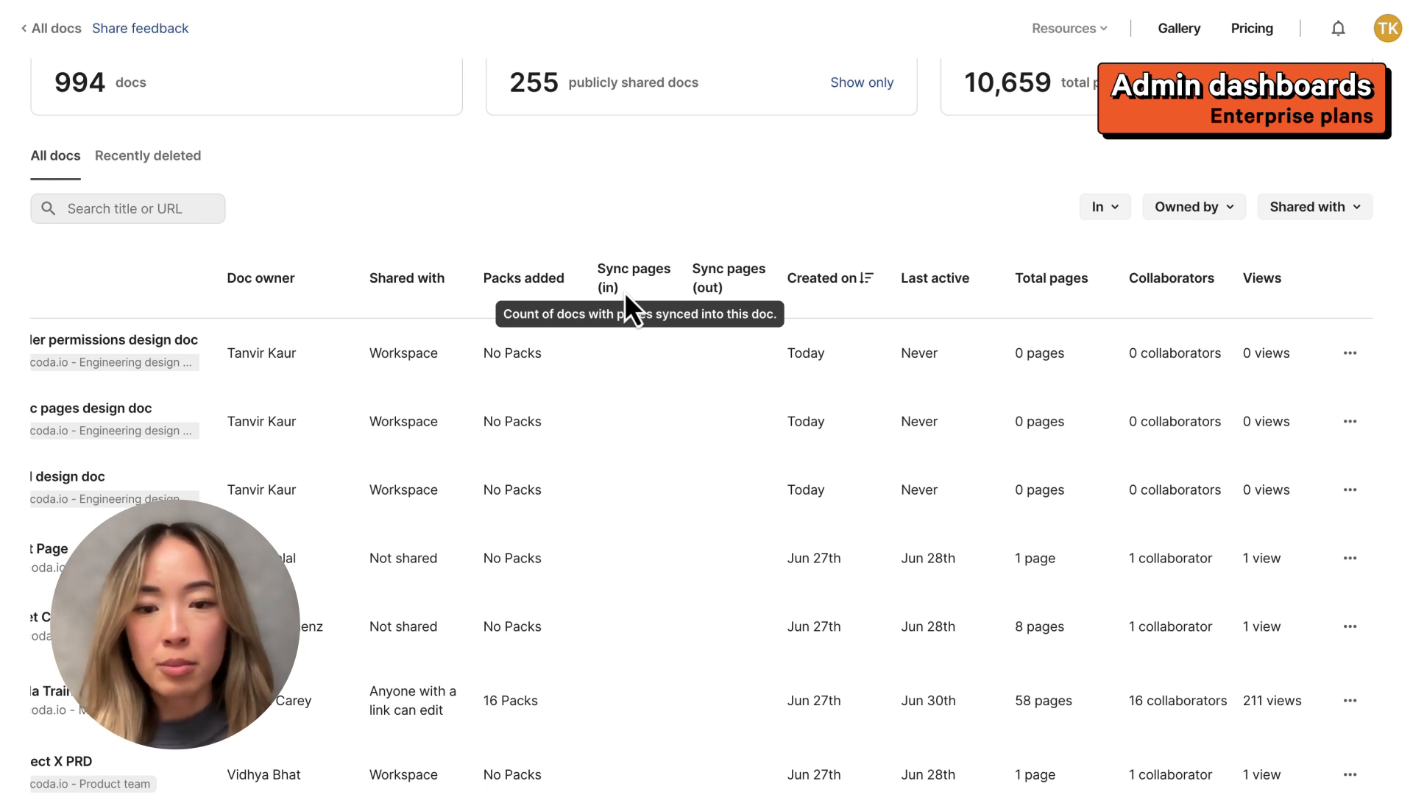
mouse_move(747, 288)
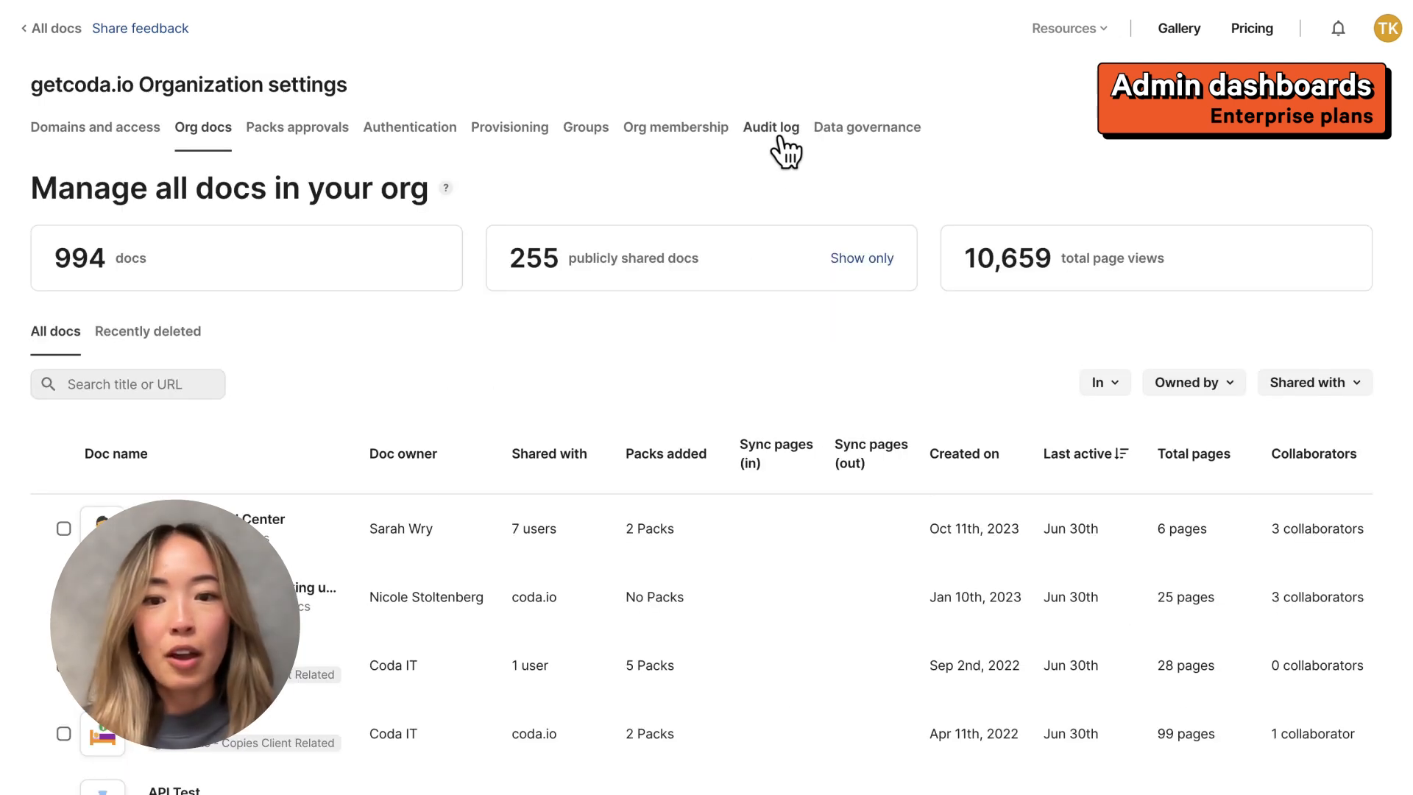
Switch back to the Audit log tab in Organization settings.
click(770, 127)
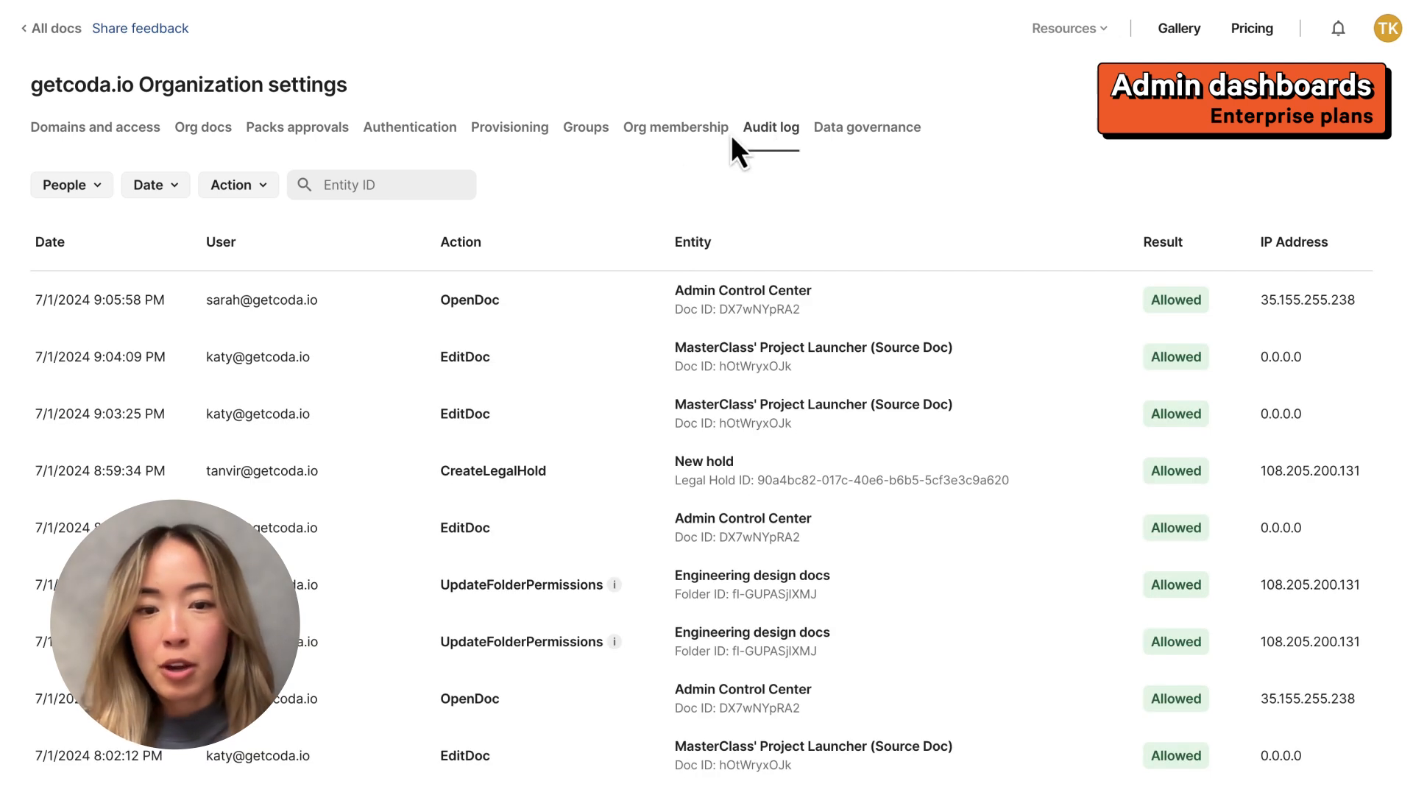
click(237, 185)
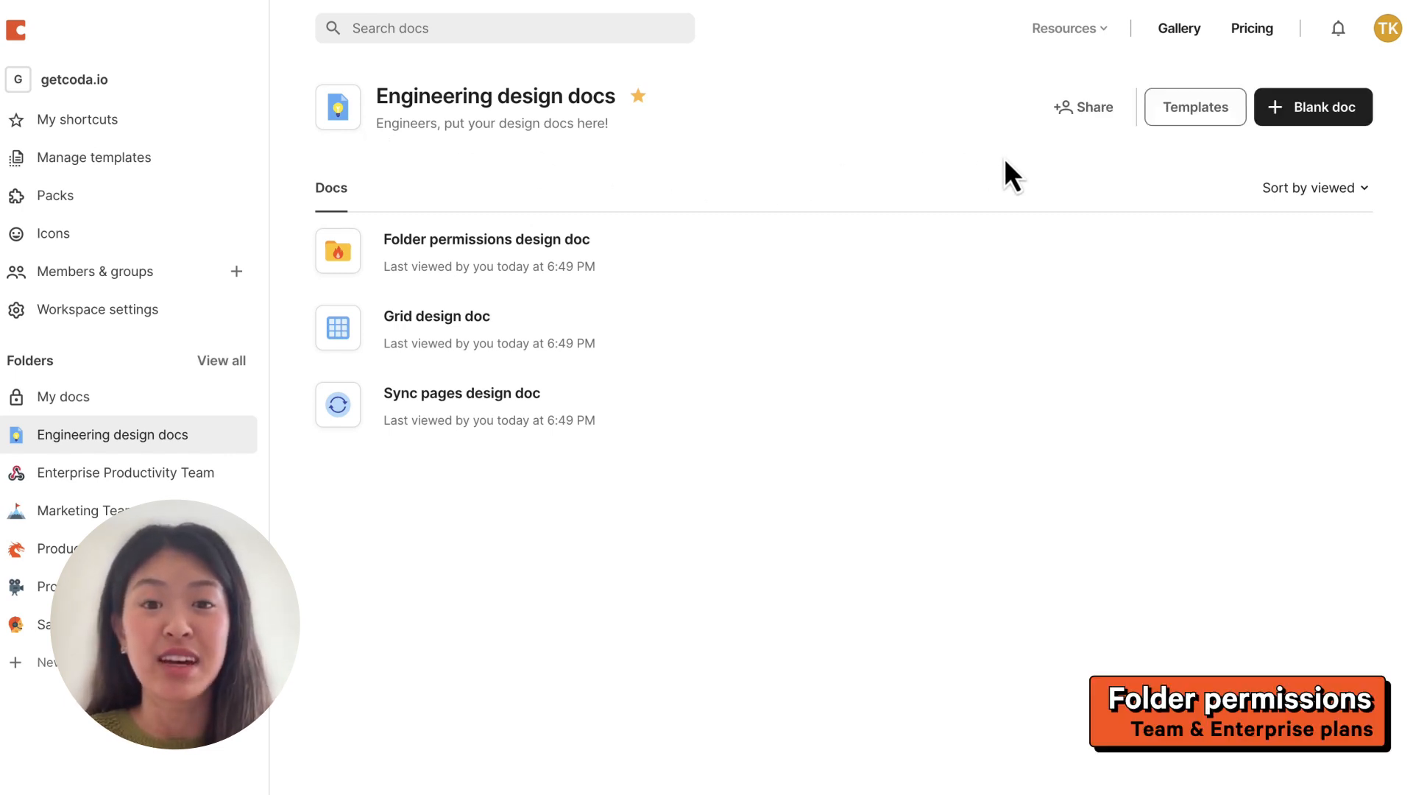
Add the colleague found by 'bian' to the folder and give the workspace Can comment access.
text(bian)
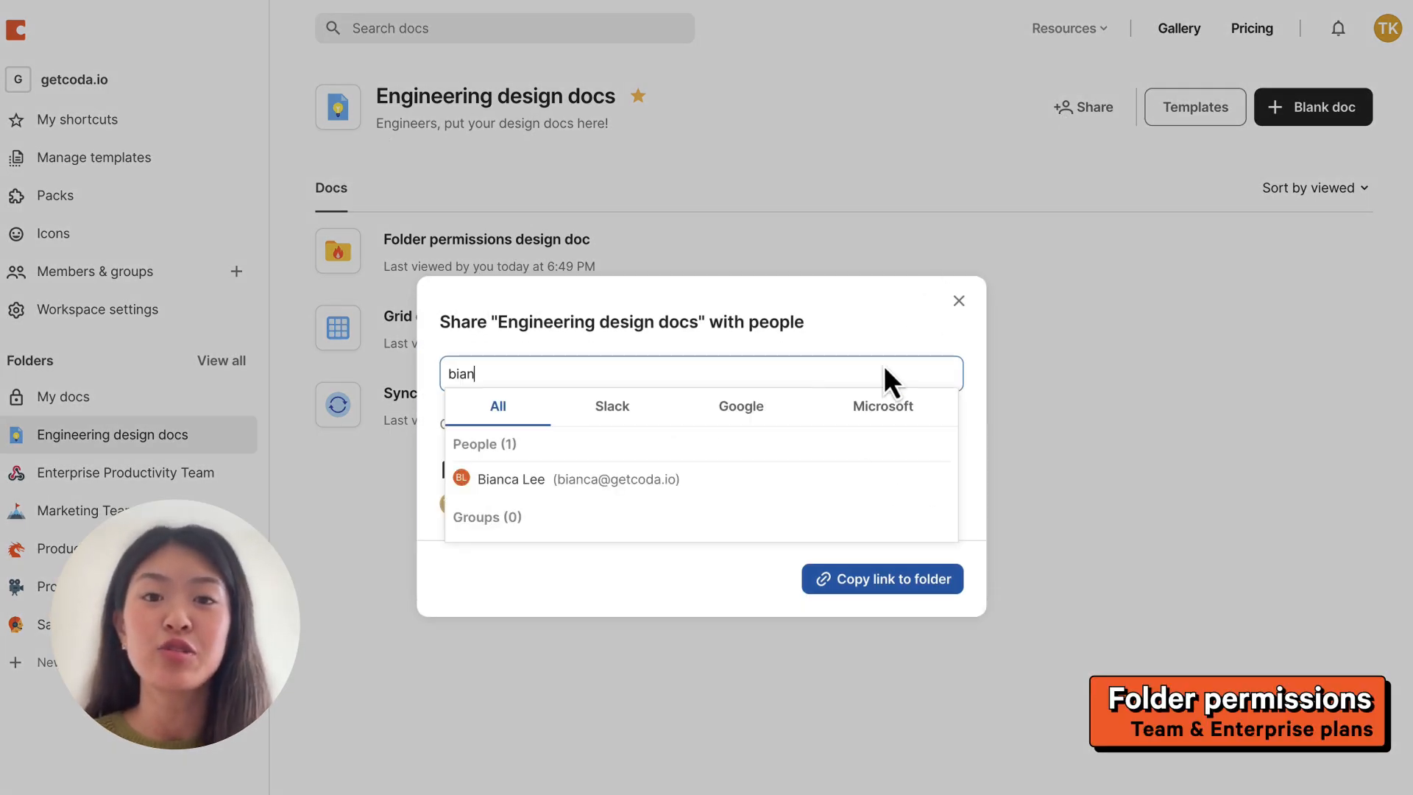
click(511, 479)
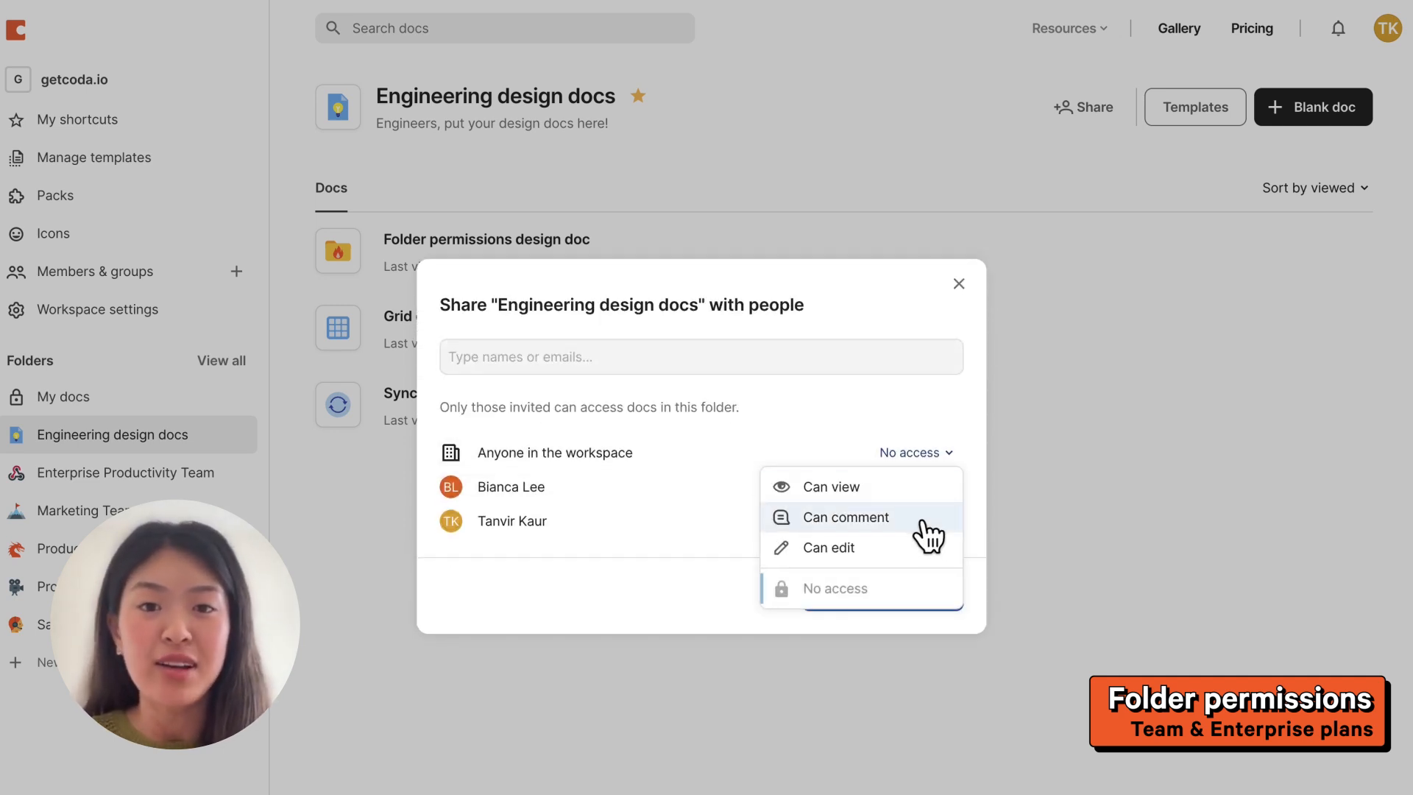
click(833, 517)
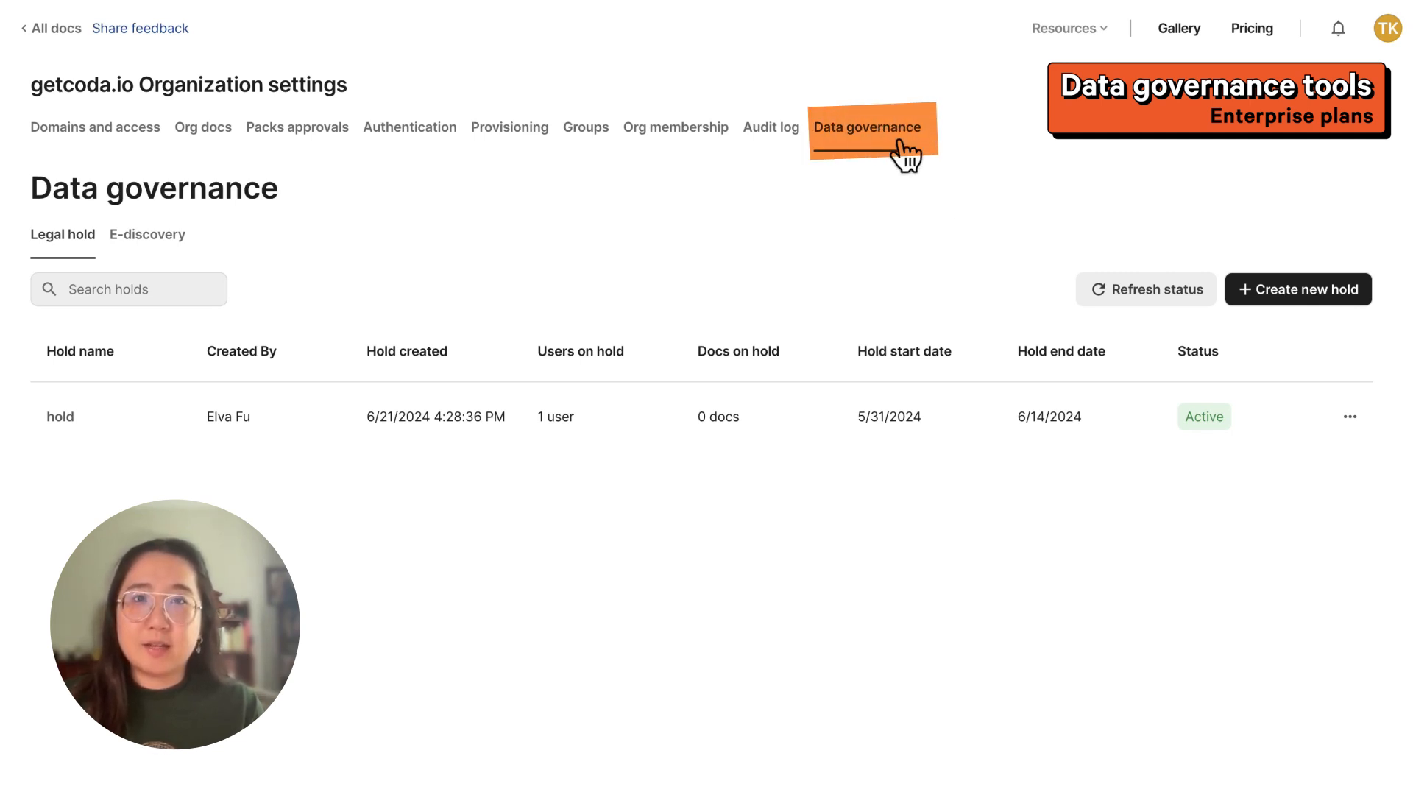
Create legal hold 'New hold' on the user found by 'Vid' with June 2024 start and end dates.
click(1298, 290)
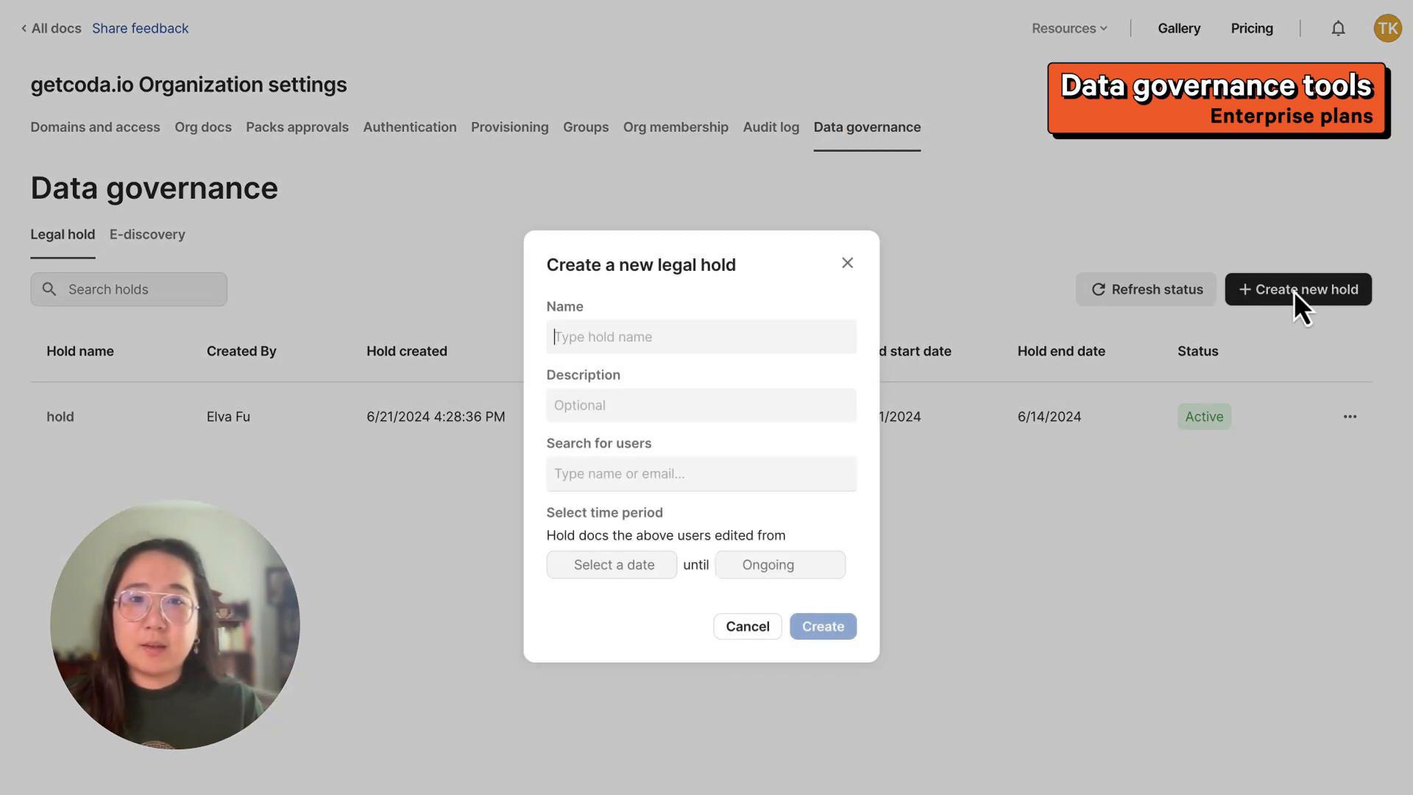
text(New hold)
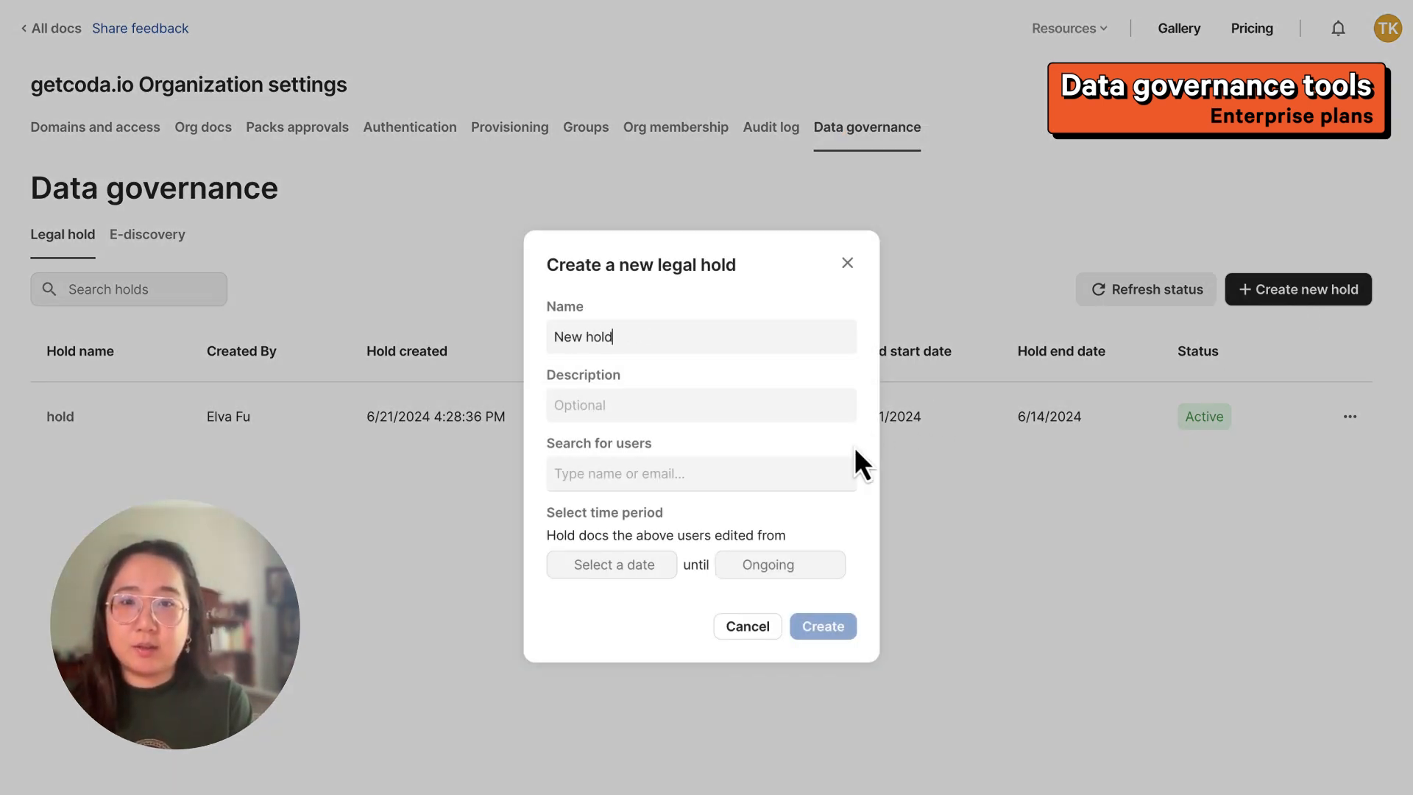
text(Vidhya Bhat)
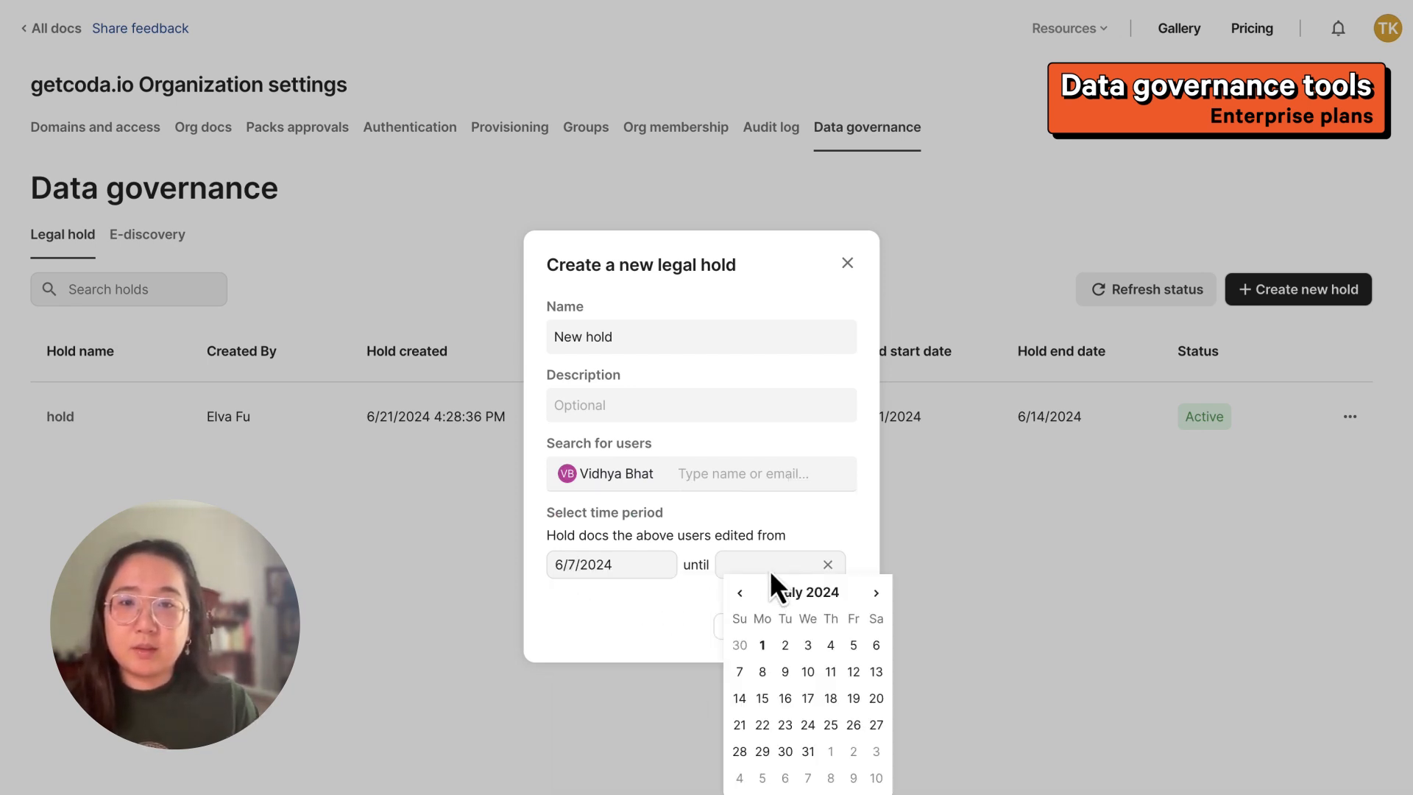
click(785, 751)
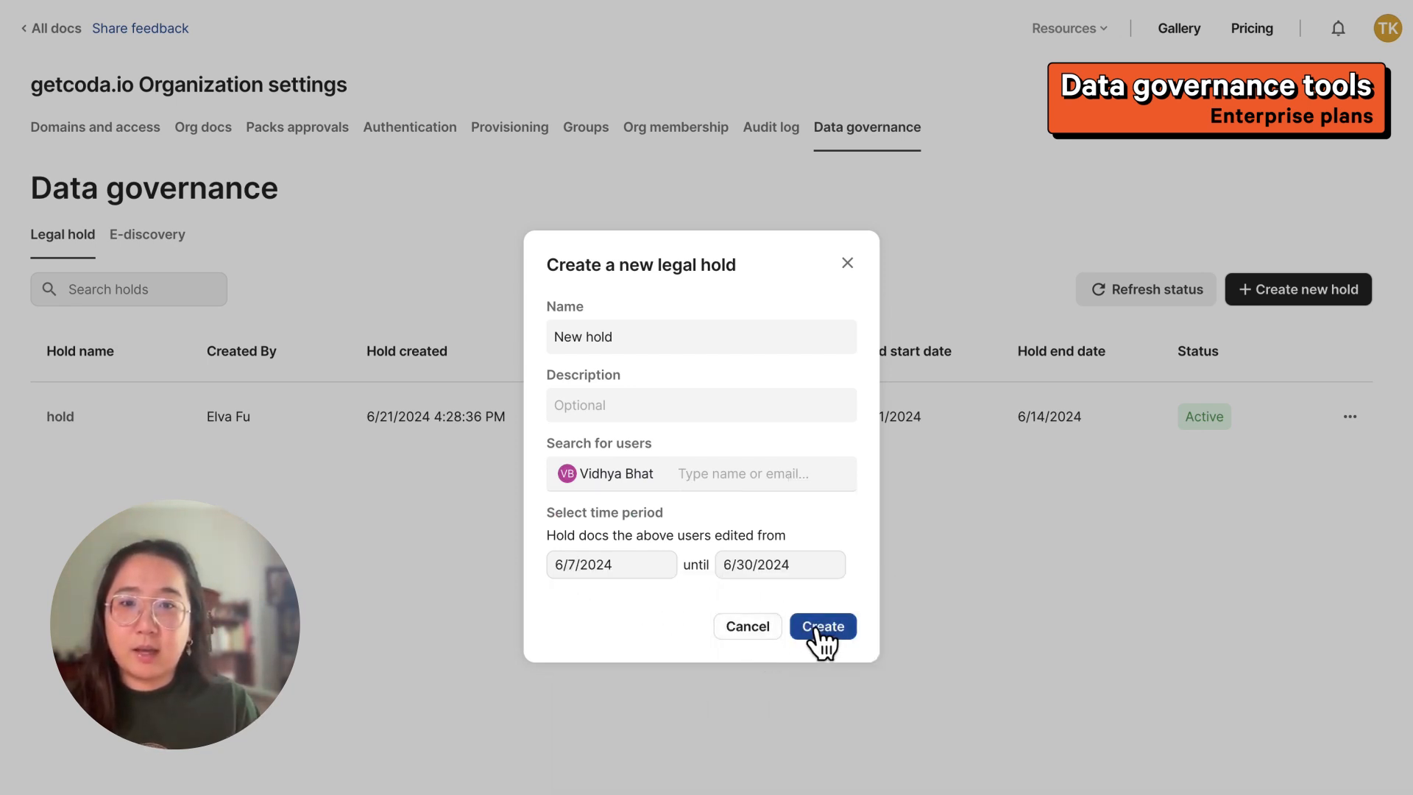
click(821, 626)
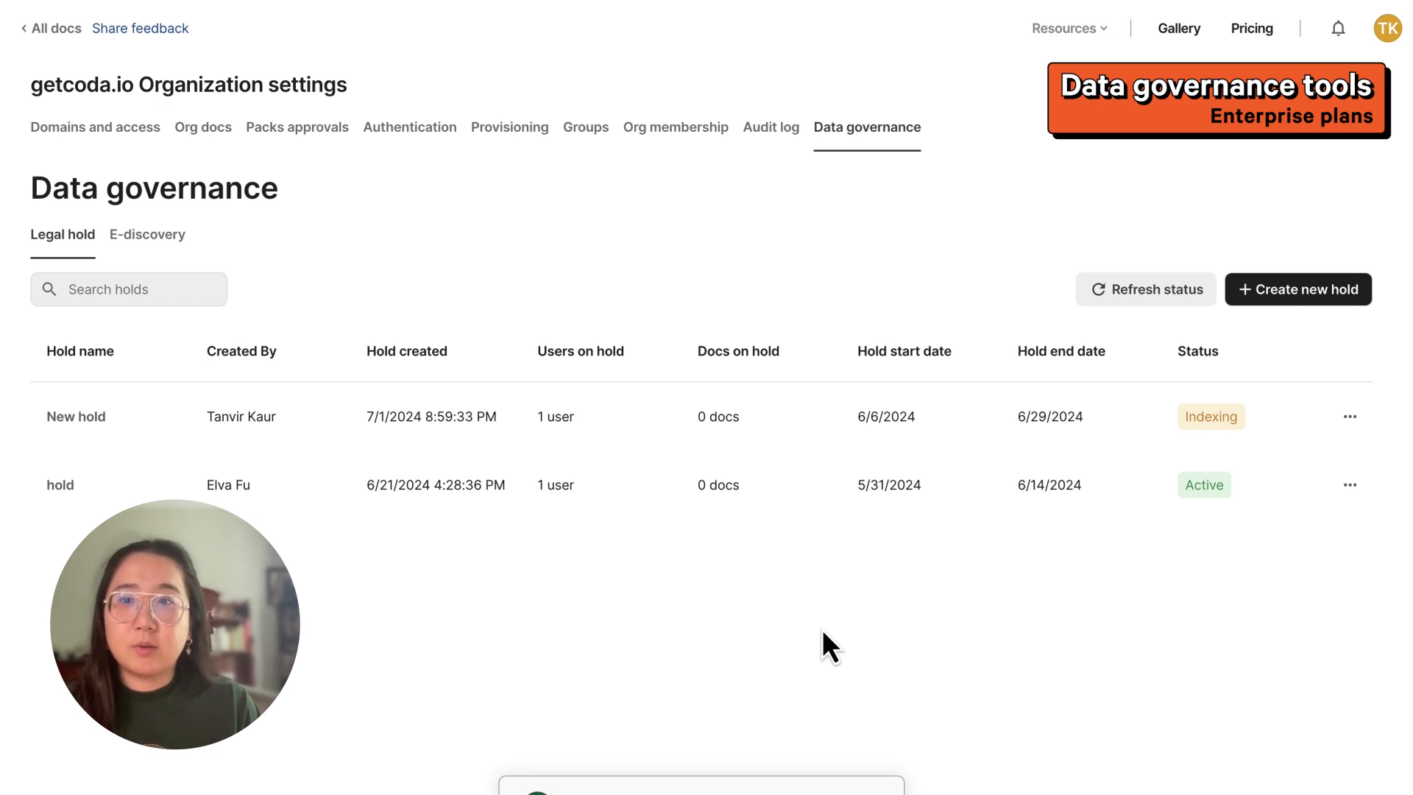
click(148, 234)
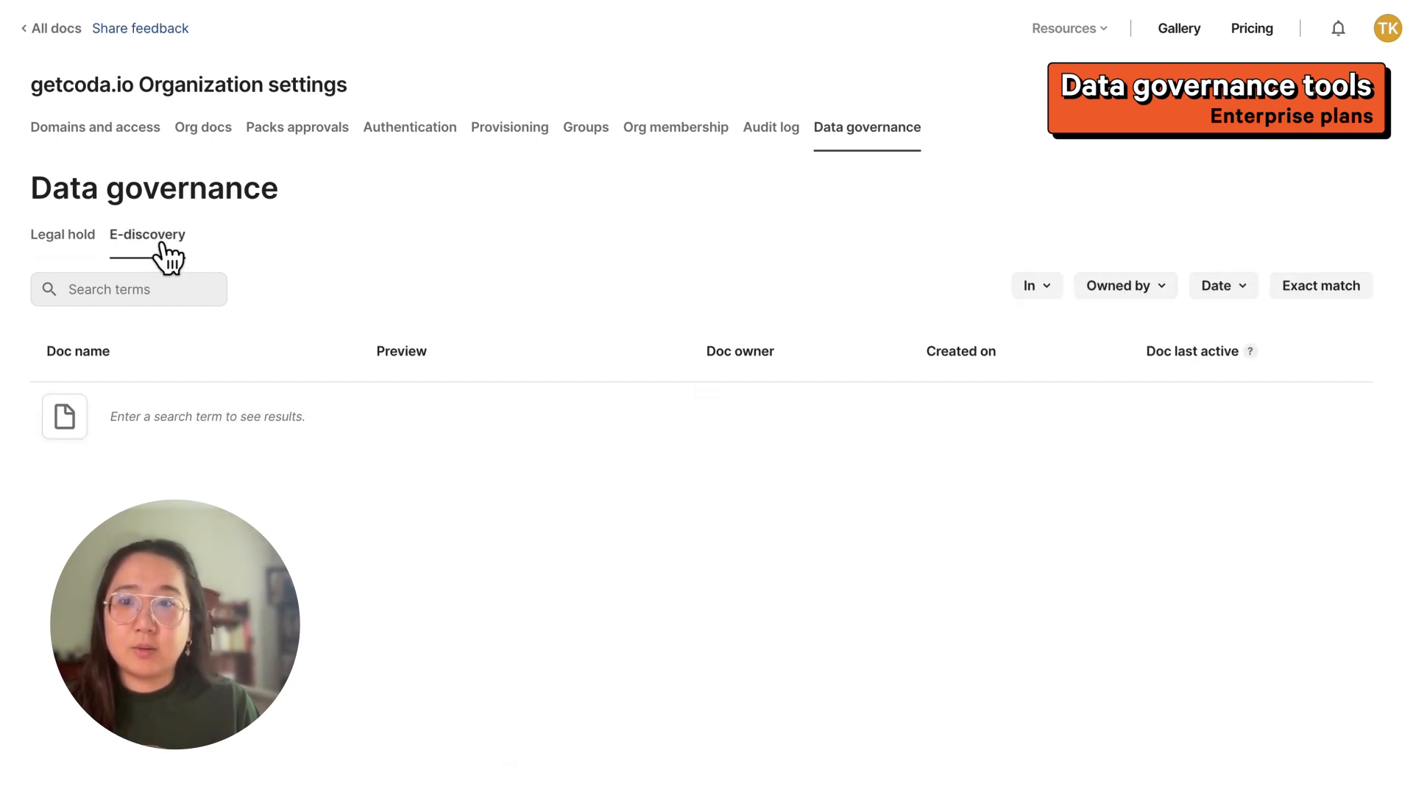
text(secret)
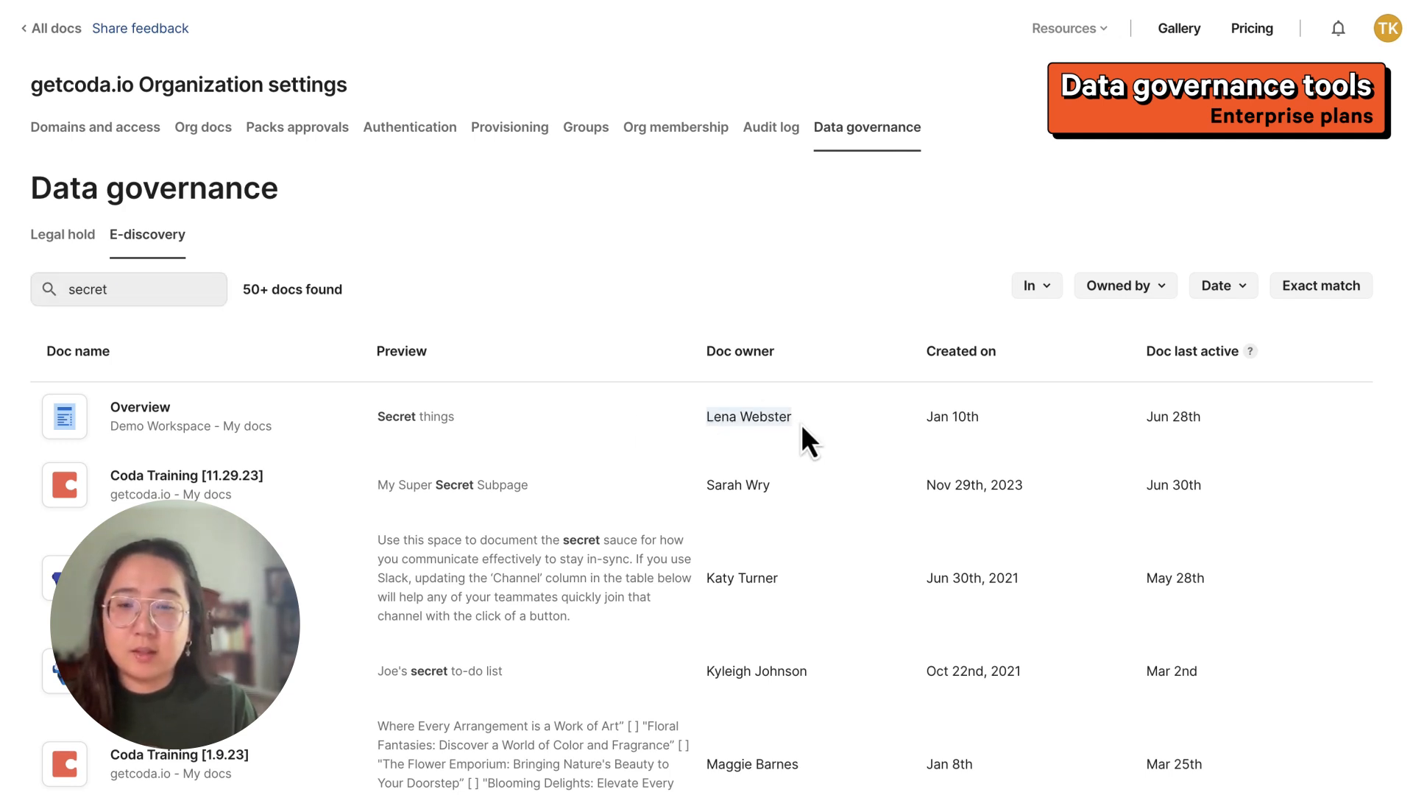
click(62, 234)
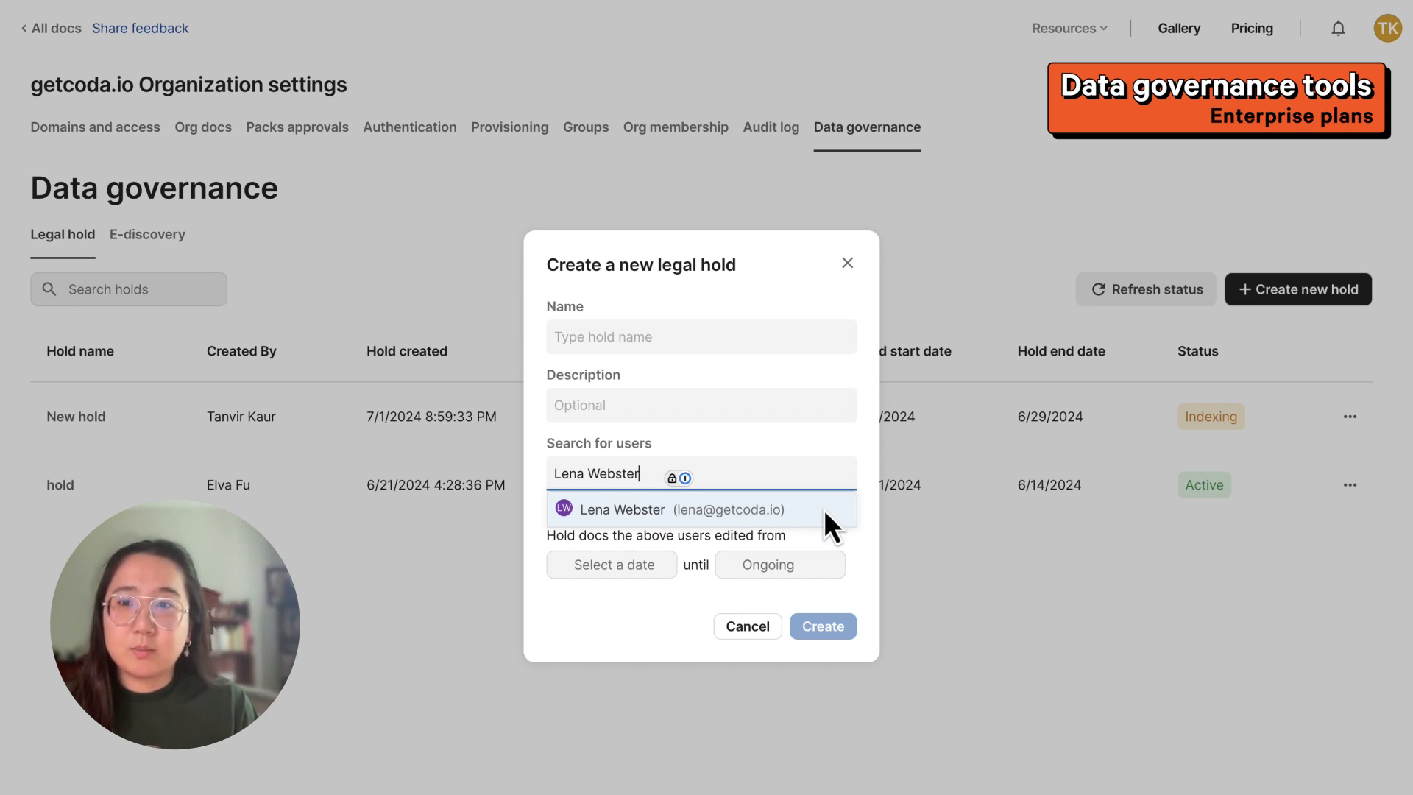
click(641, 509)
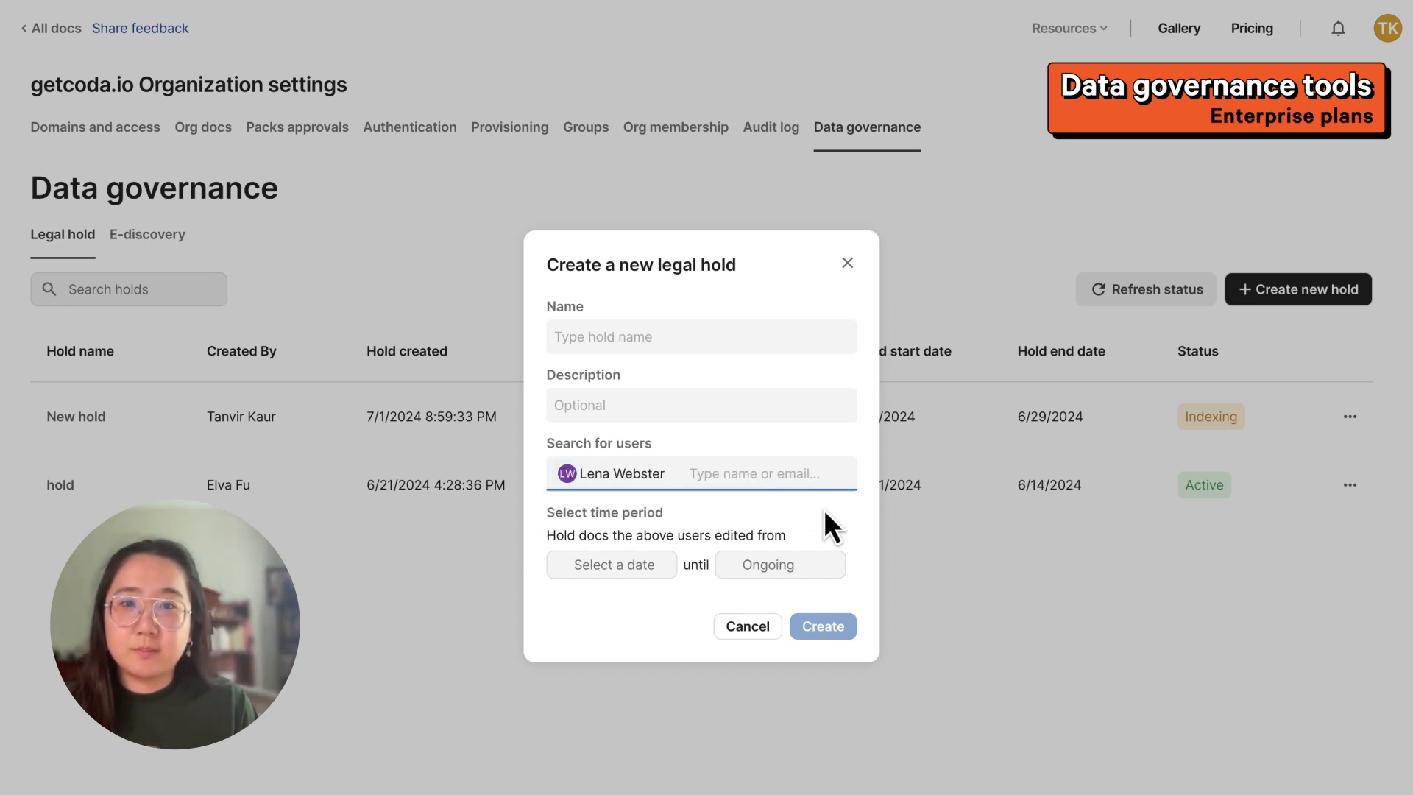